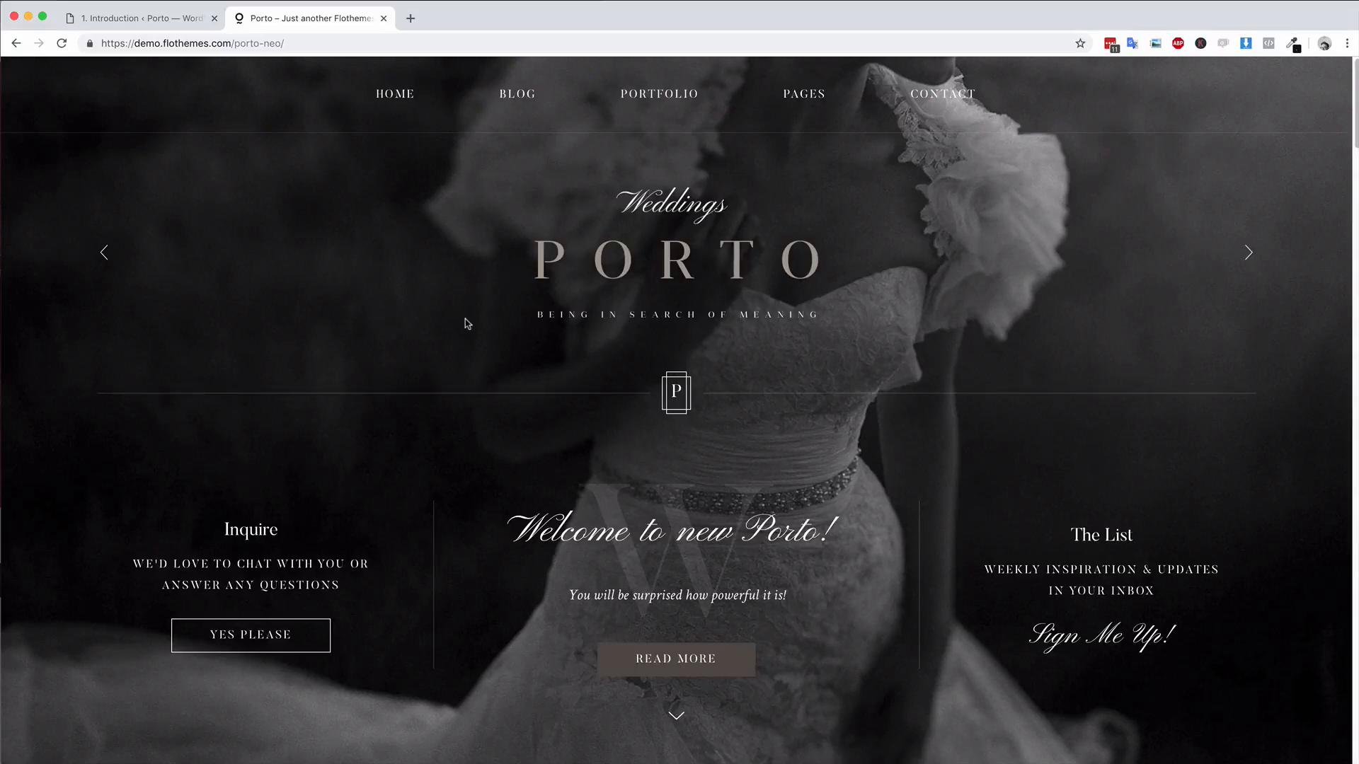
Step: Switch from the live Porto demo to the '1. Introduction ‹ Porto — WordPress' admin tab
{"action": "left_click", "coordinate": [128, 19]}
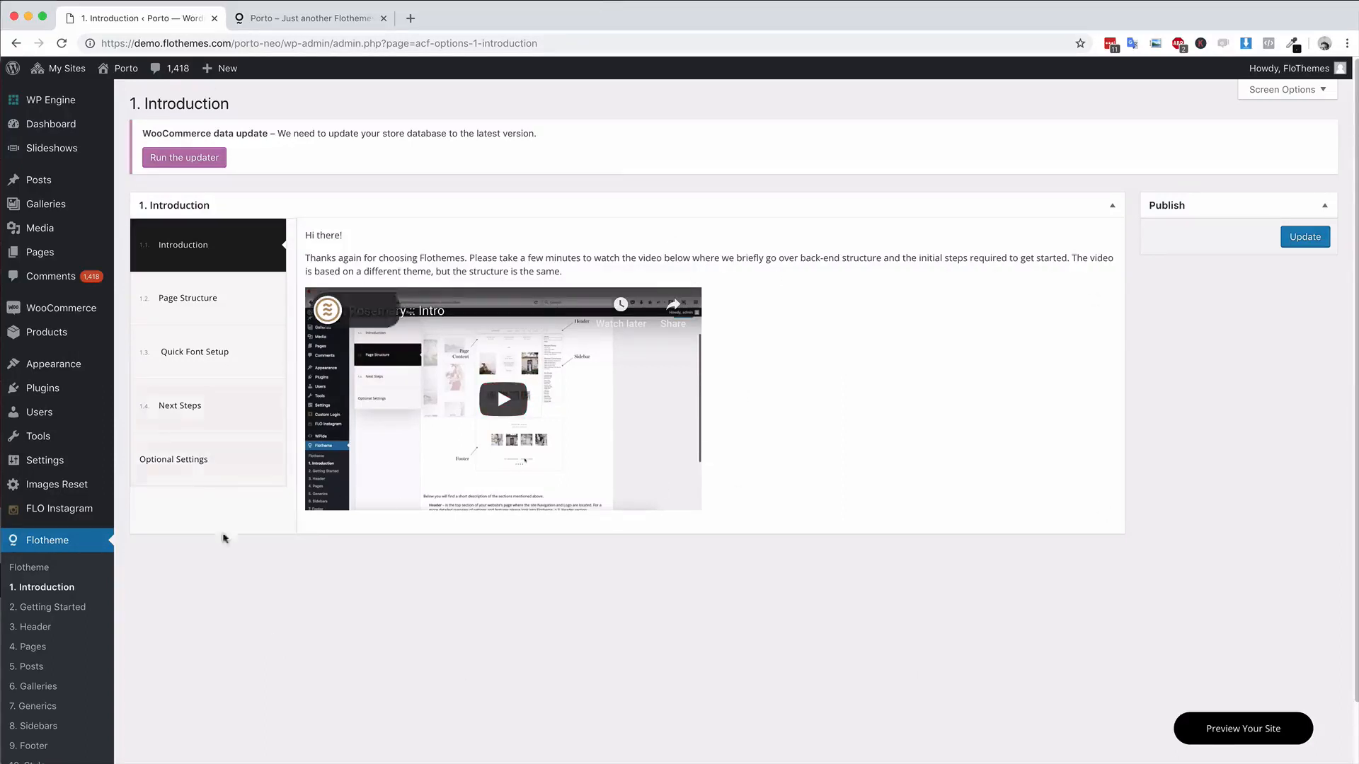
{"action": "mouse_move", "coordinate": [467, 332]}
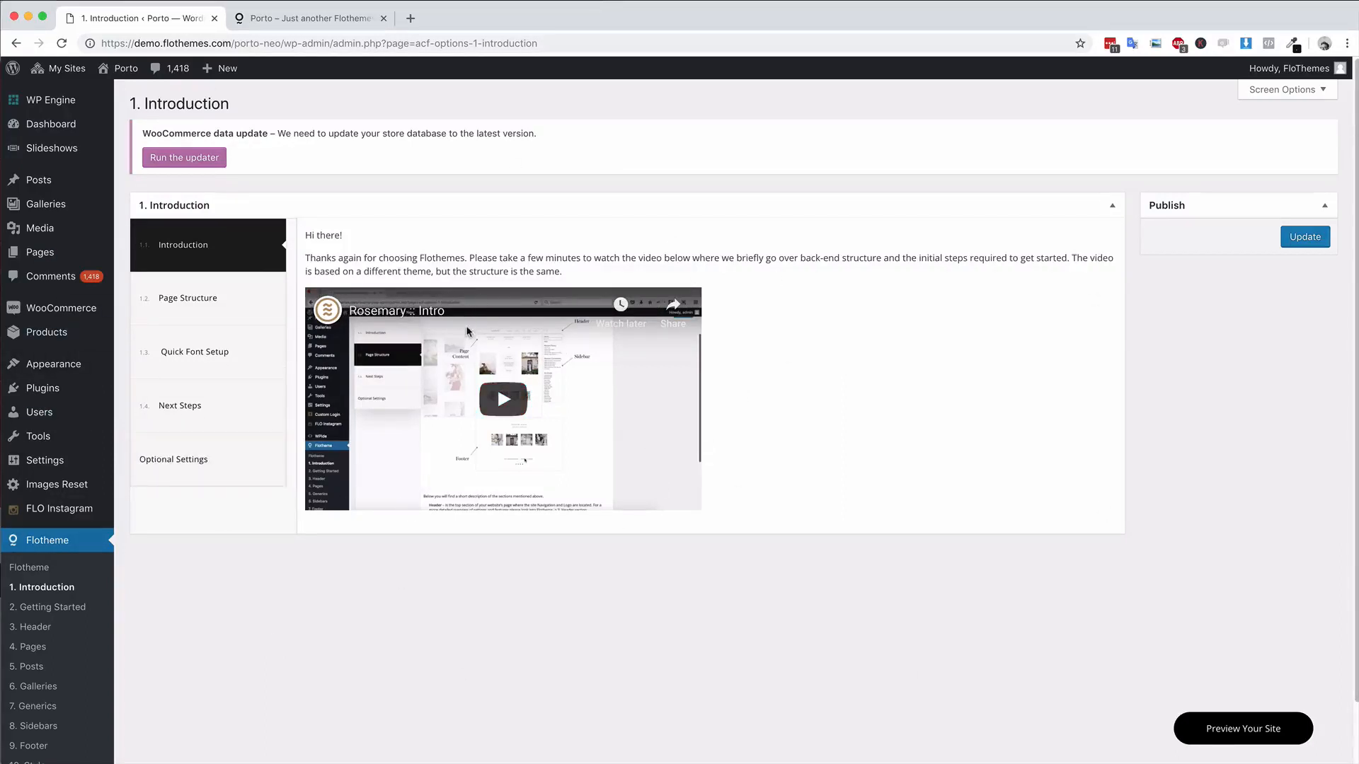
{"action": "mouse_move", "coordinate": [340, 582]}
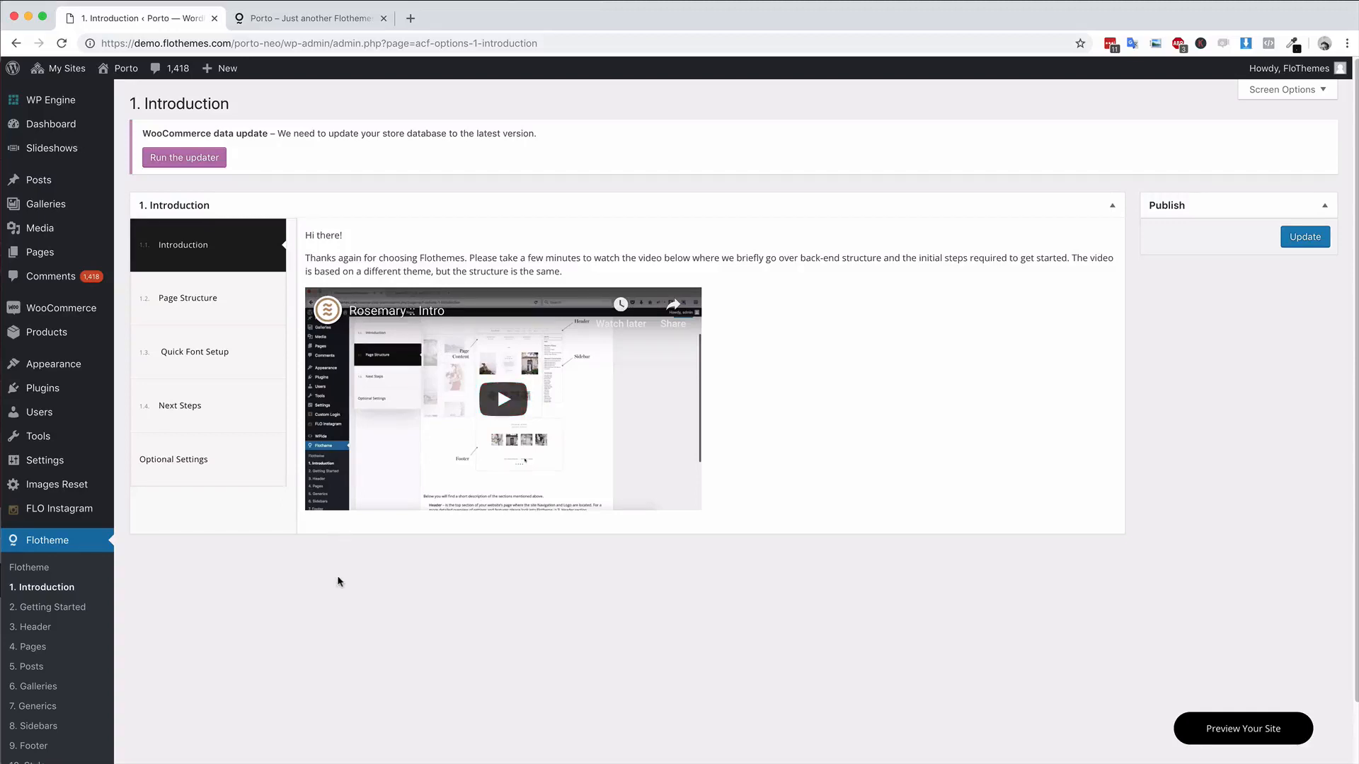
{"action": "mouse_move", "coordinate": [248, 582]}
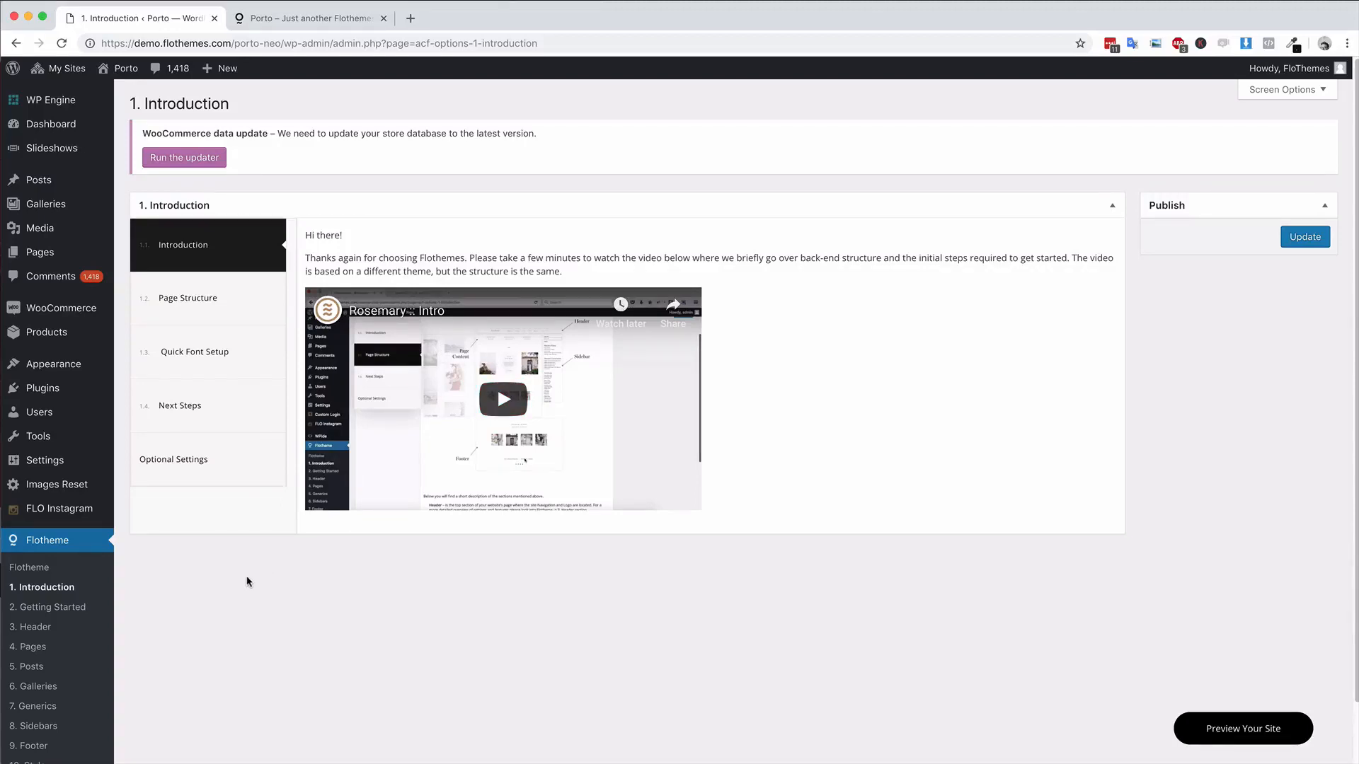
{"action": "mouse_move", "coordinate": [245, 587]}
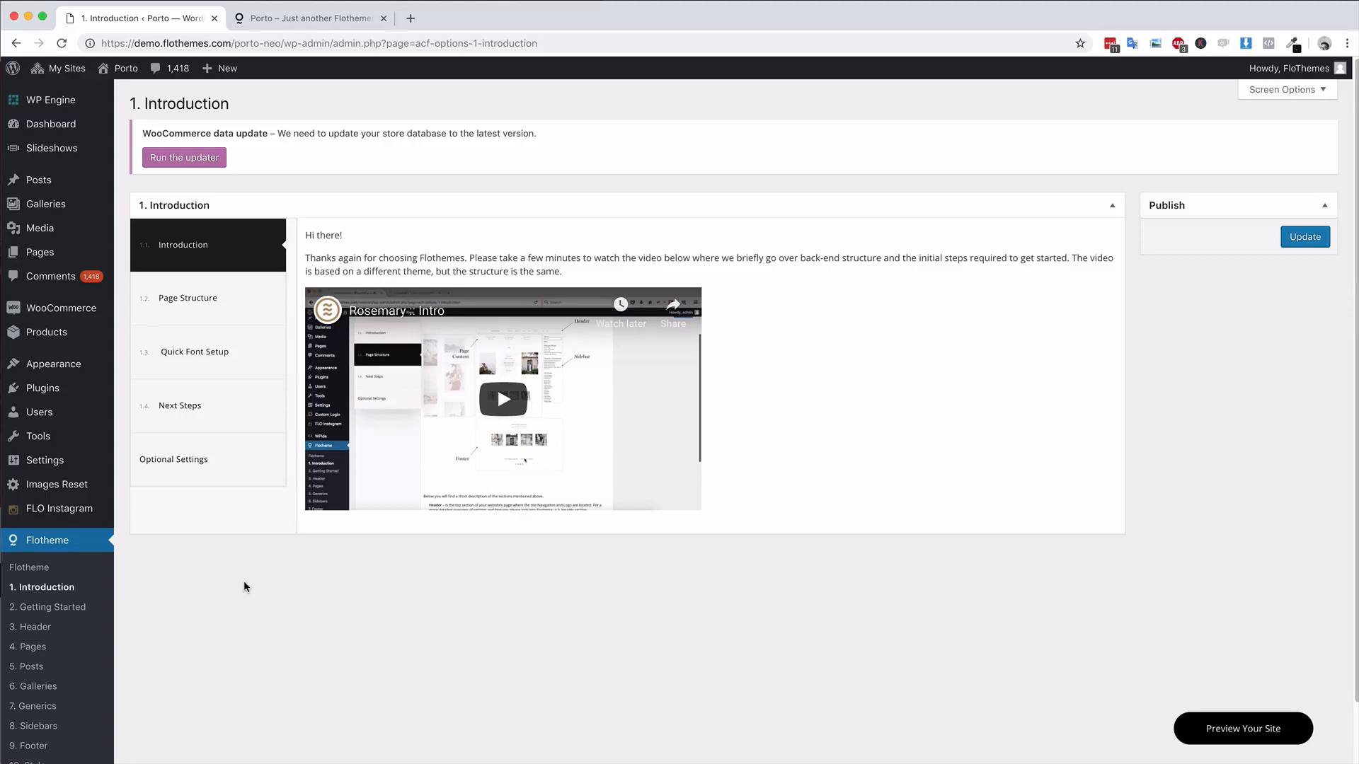
{"action": "mouse_move", "coordinate": [233, 497]}
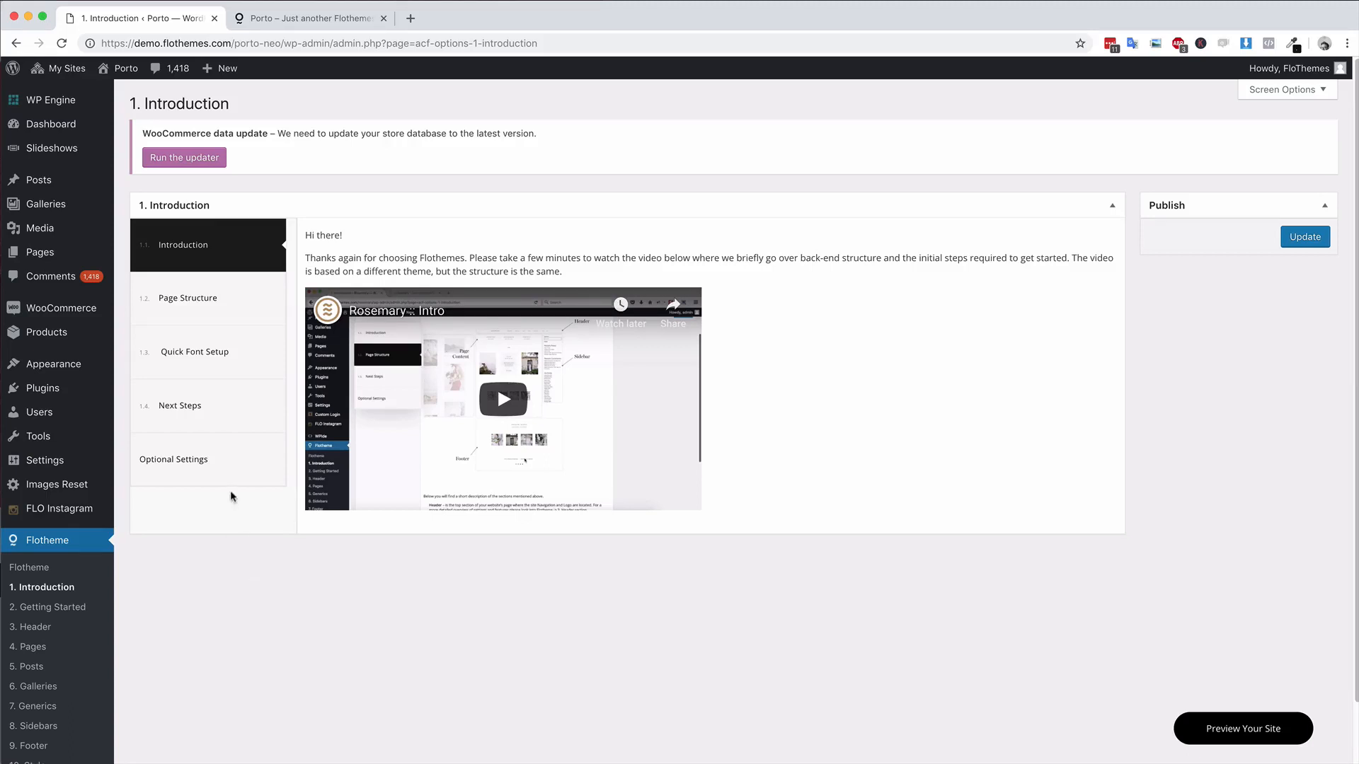
{"action": "mouse_move", "coordinate": [75, 152]}
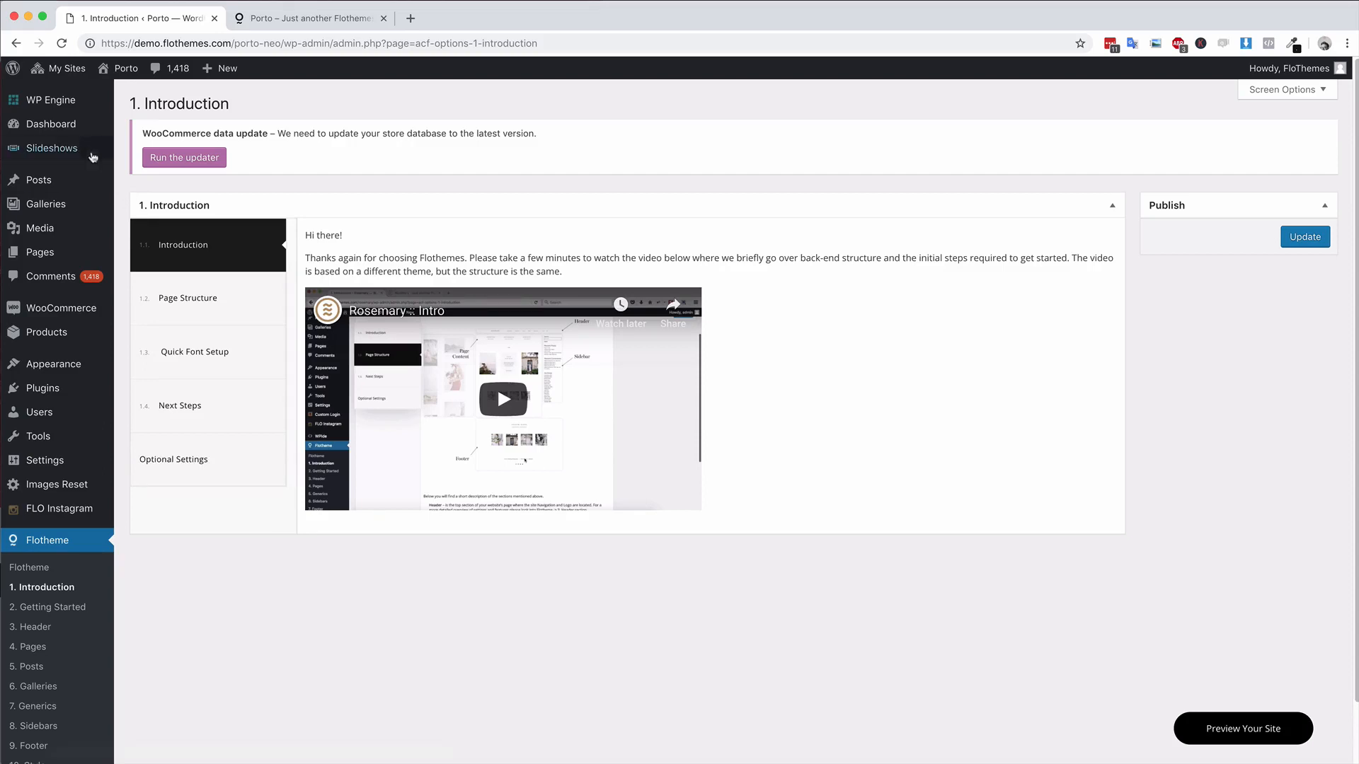
{"action": "mouse_move", "coordinate": [51, 149]}
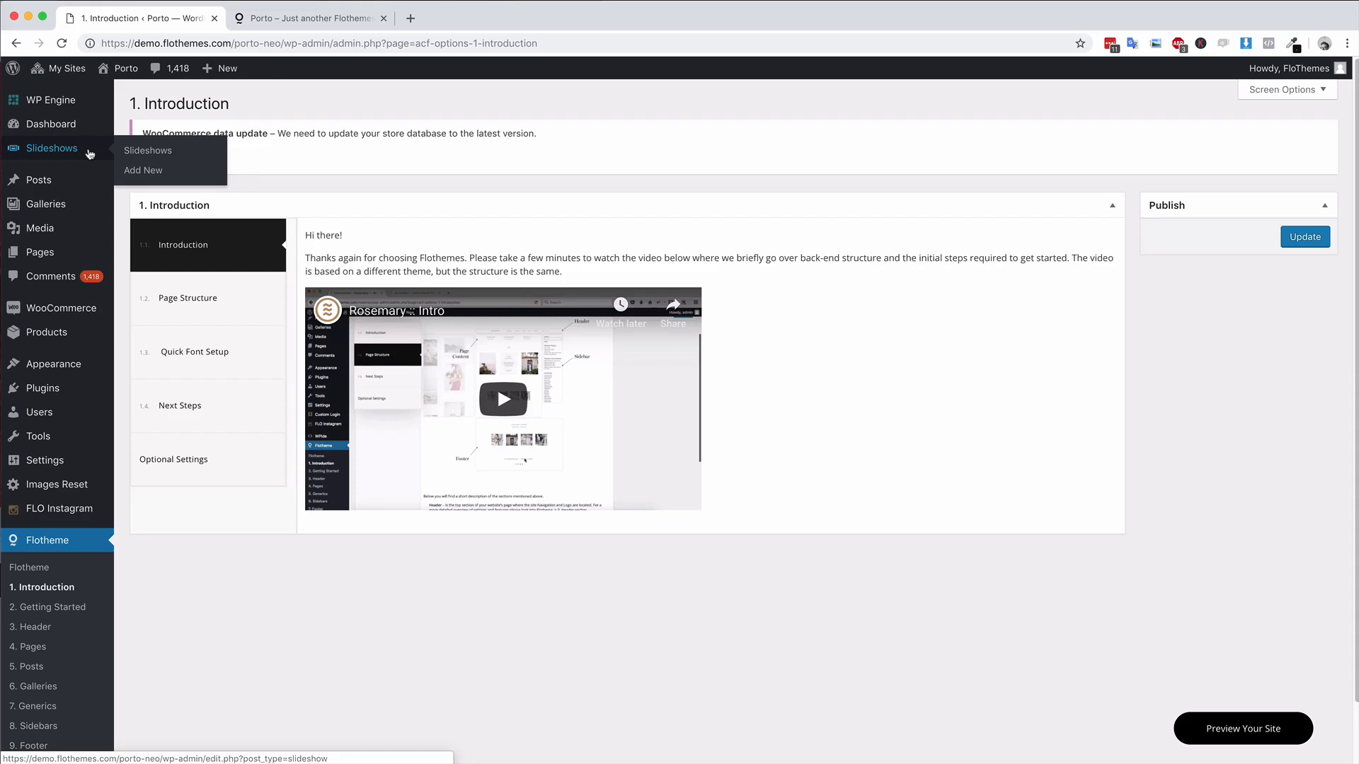
Step: Revisit the live Porto homepage slider, then return to the Flotheme Introduction admin tab
{"action": "left_click", "coordinate": [307, 18]}
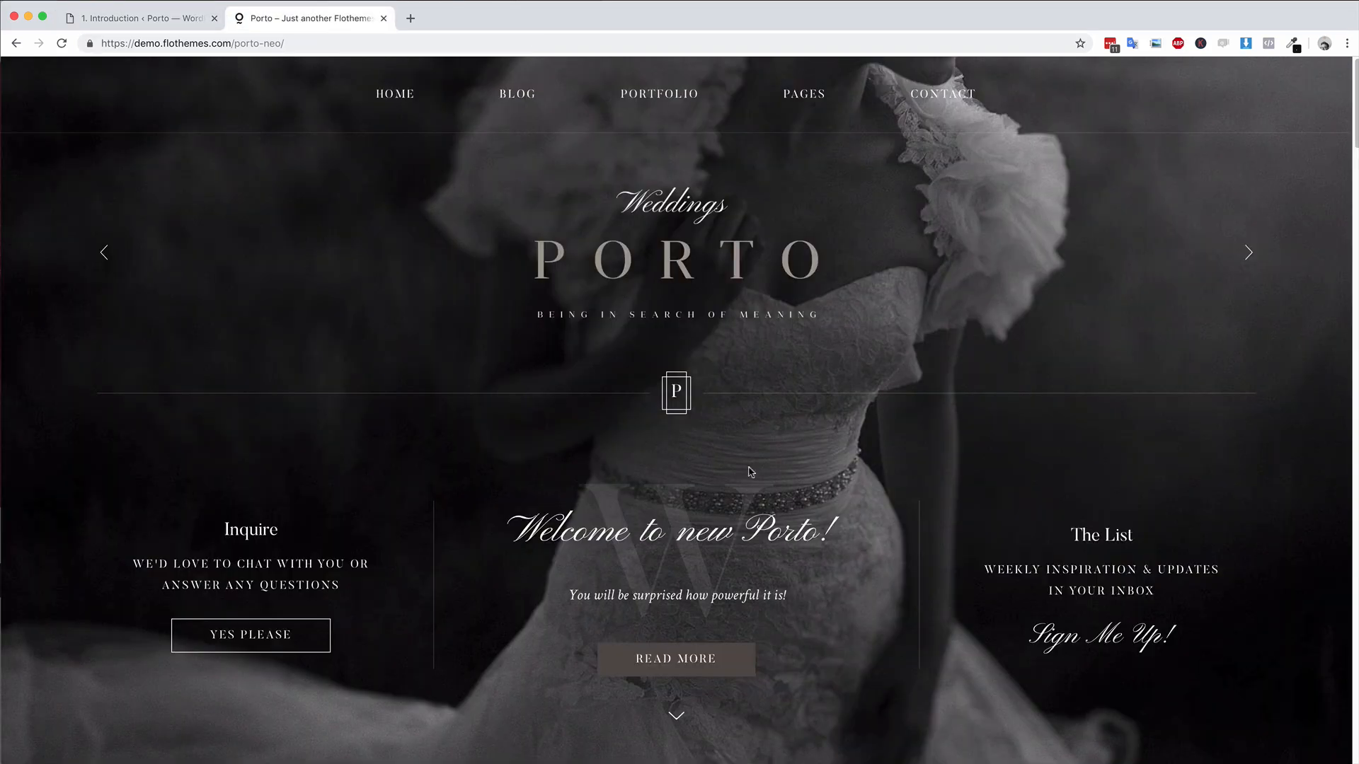
{"action": "mouse_move", "coordinate": [372, 316]}
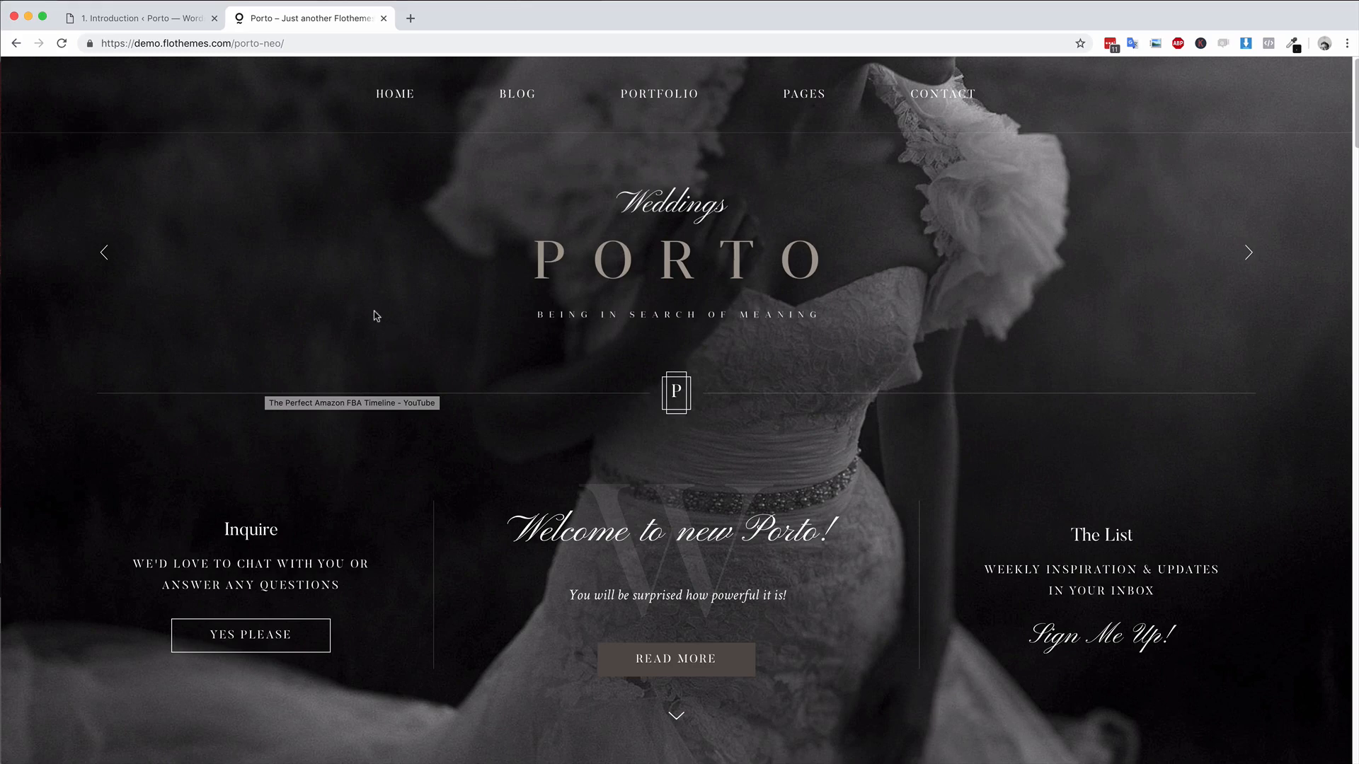
{"action": "mouse_move", "coordinate": [362, 290]}
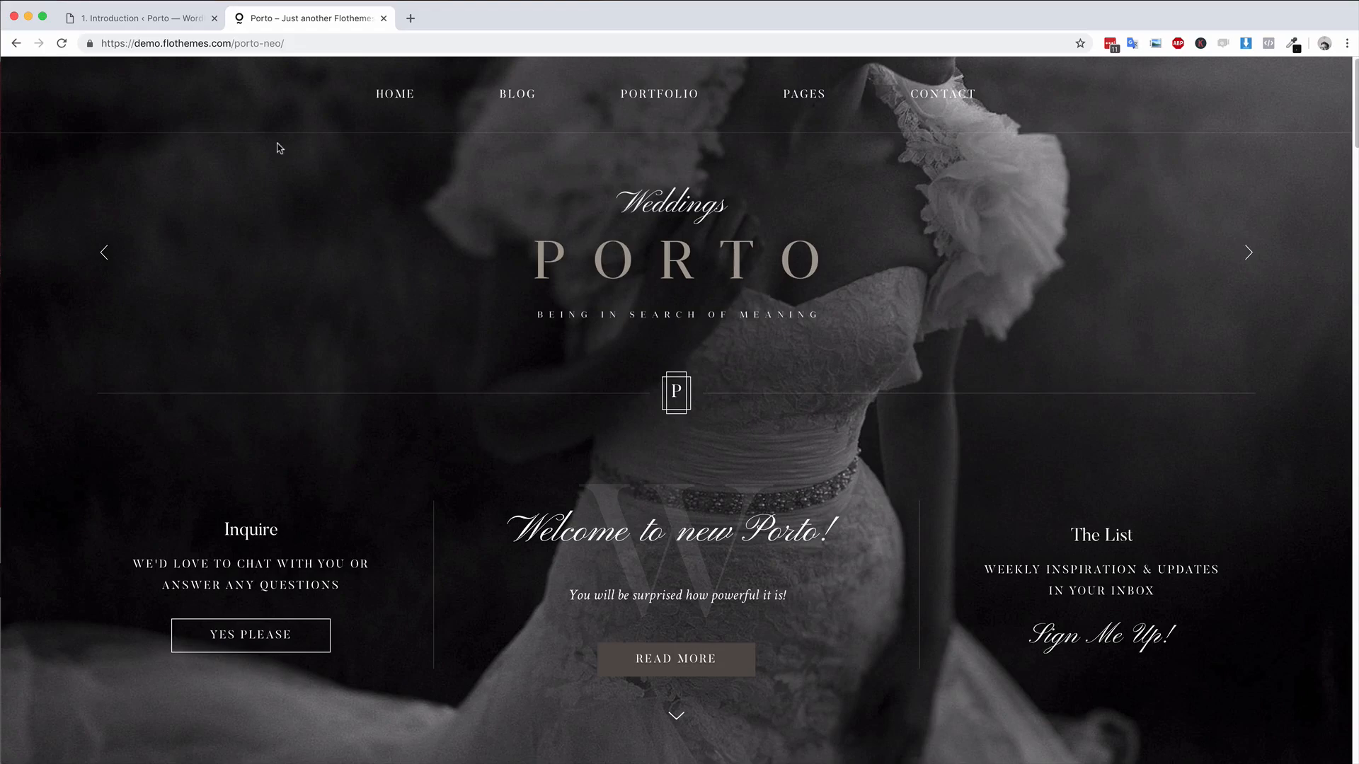
{"action": "left_click", "coordinate": [141, 18]}
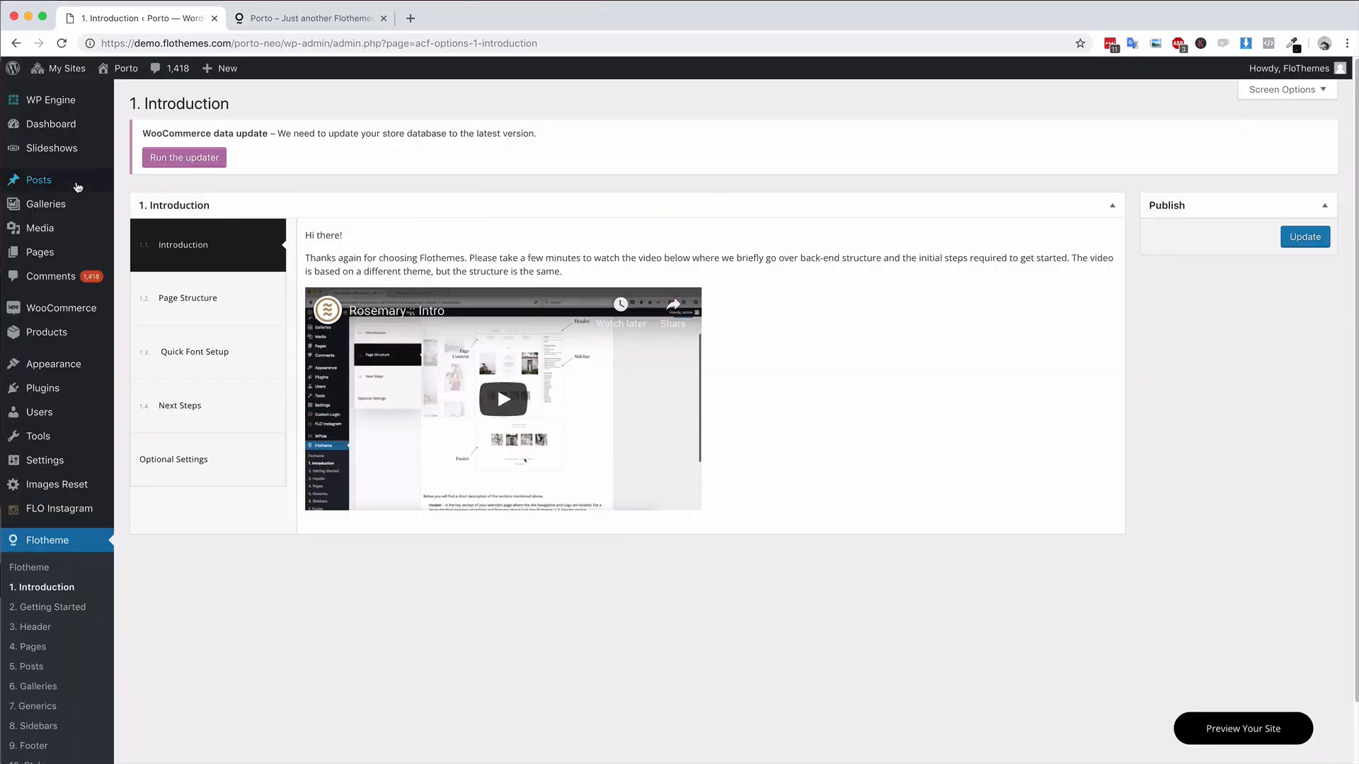
{"action": "mouse_move", "coordinate": [69, 186]}
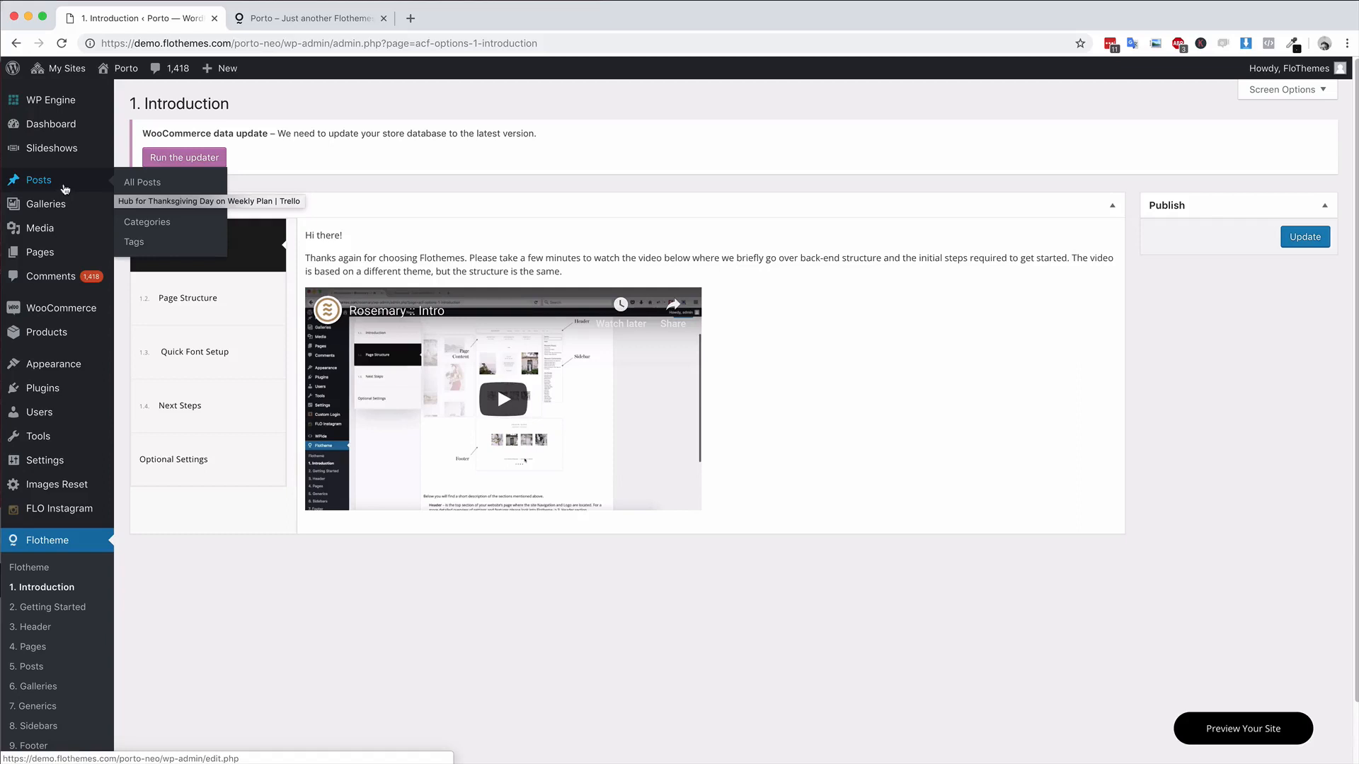
{"action": "mouse_move", "coordinate": [118, 183]}
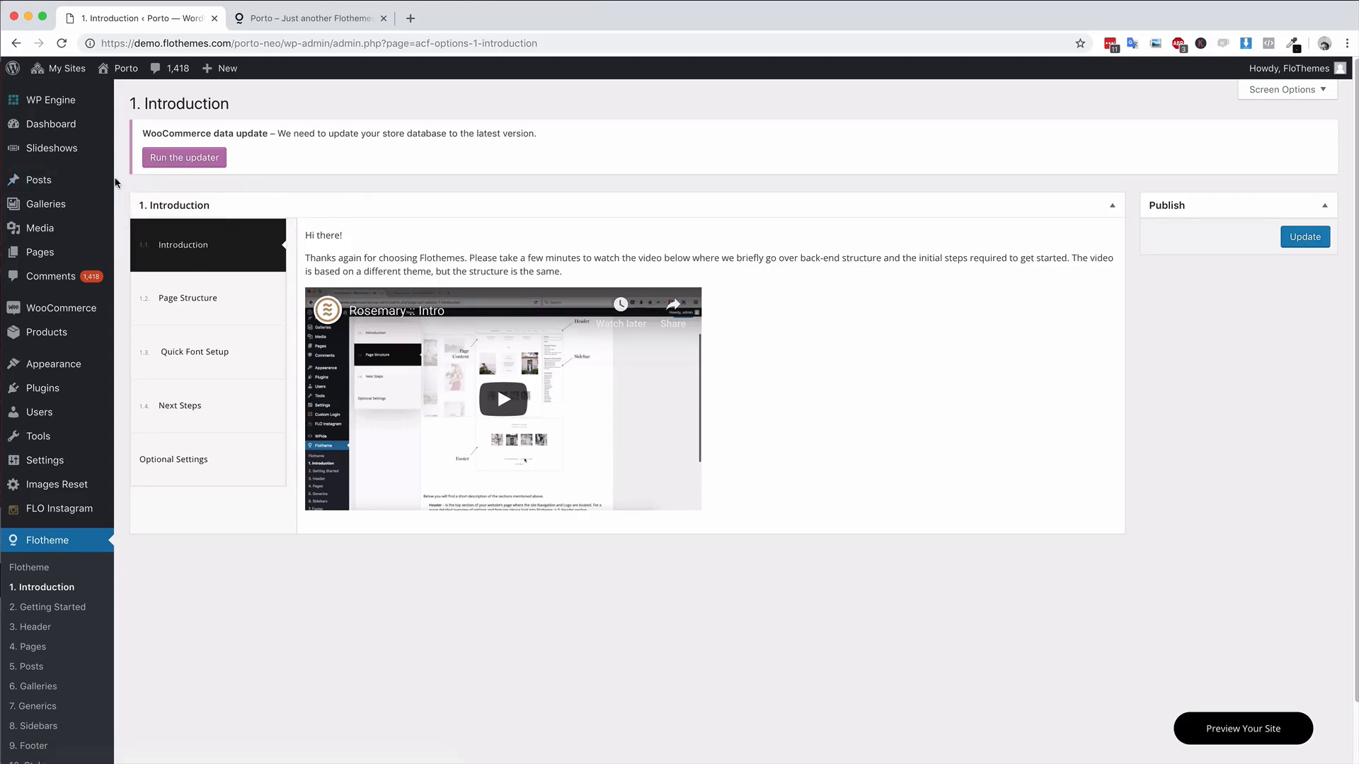
{"action": "mouse_move", "coordinate": [122, 127]}
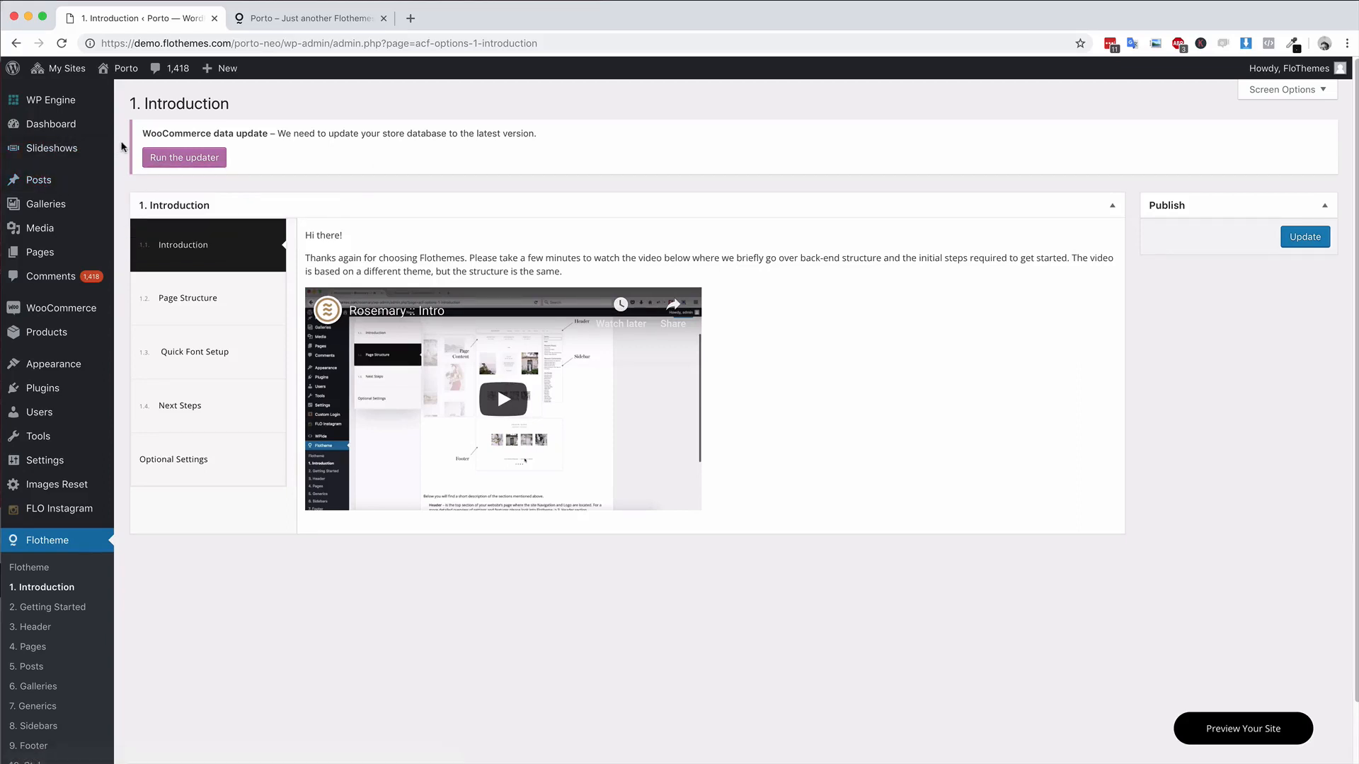
{"action": "mouse_move", "coordinate": [84, 212]}
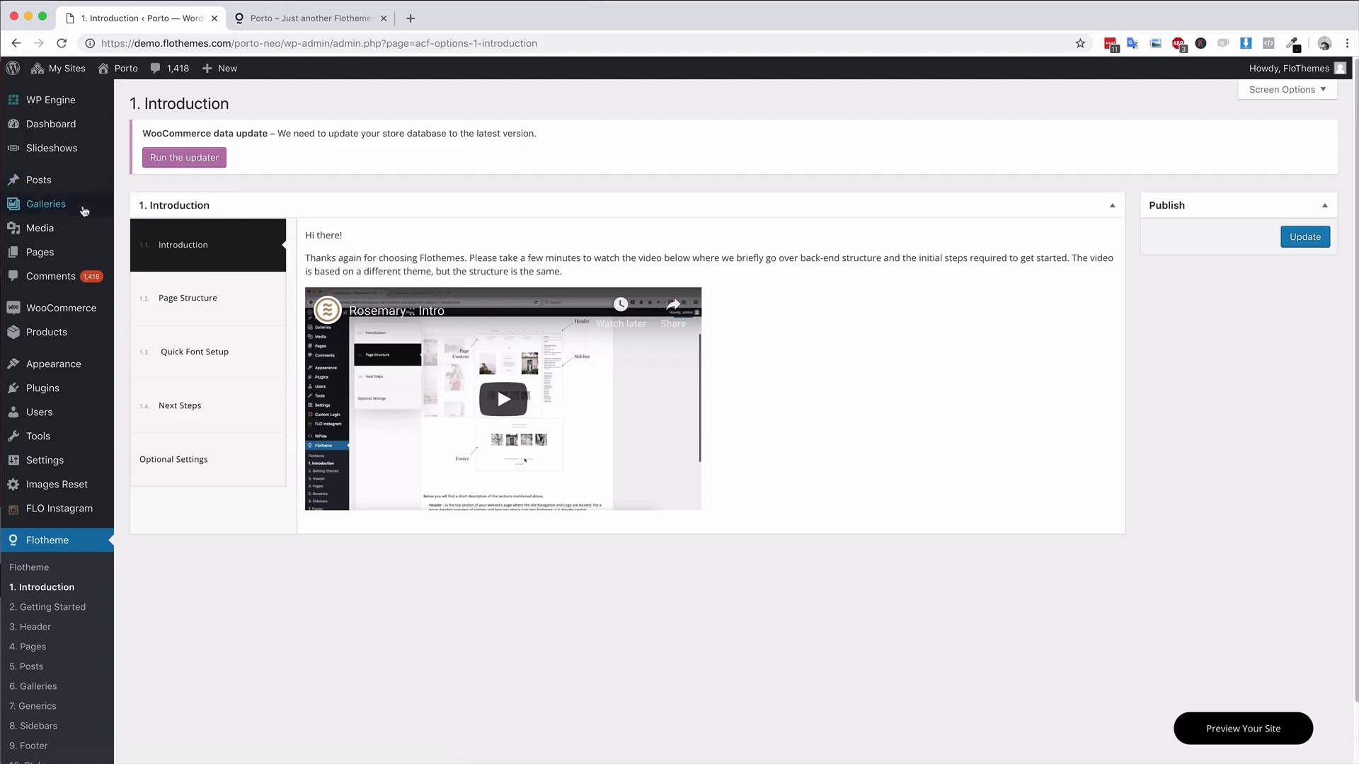
{"action": "mouse_move", "coordinate": [46, 204]}
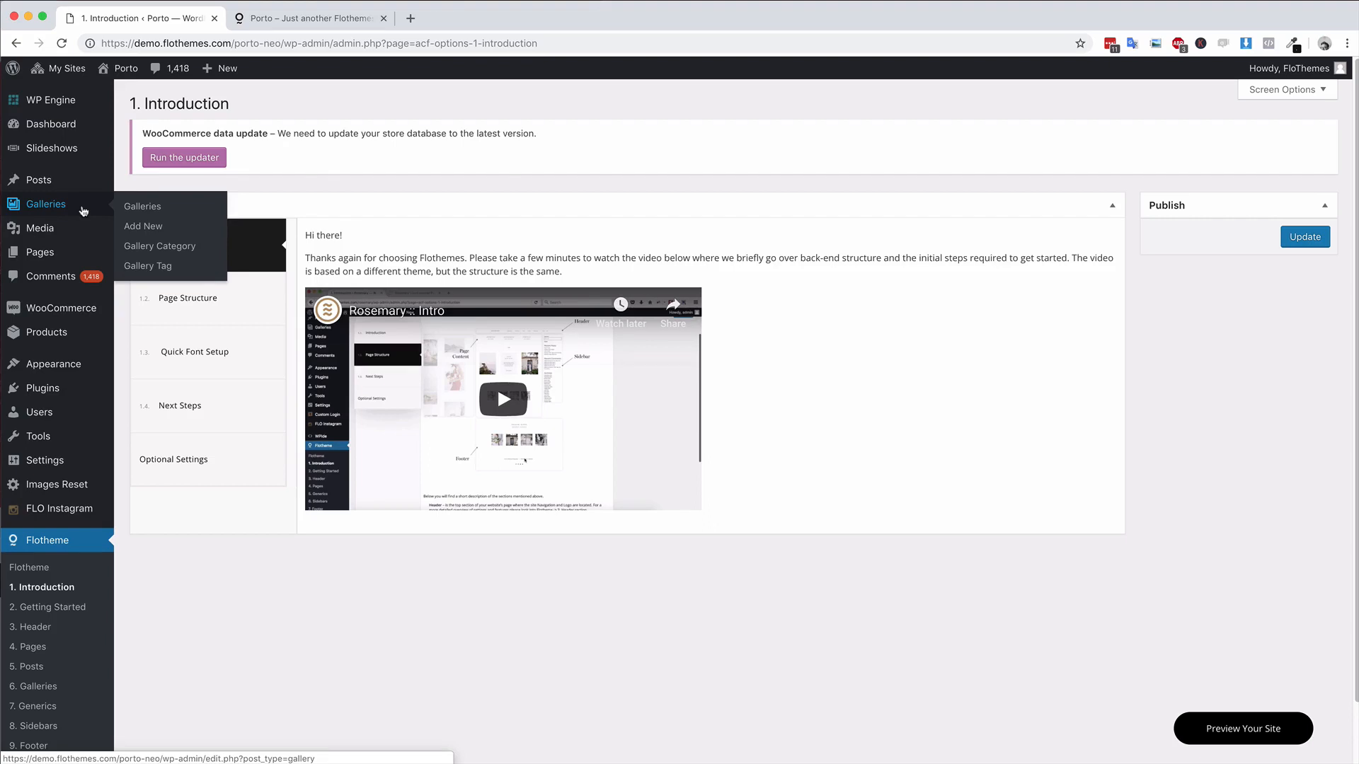
{"action": "mouse_move", "coordinate": [40, 228]}
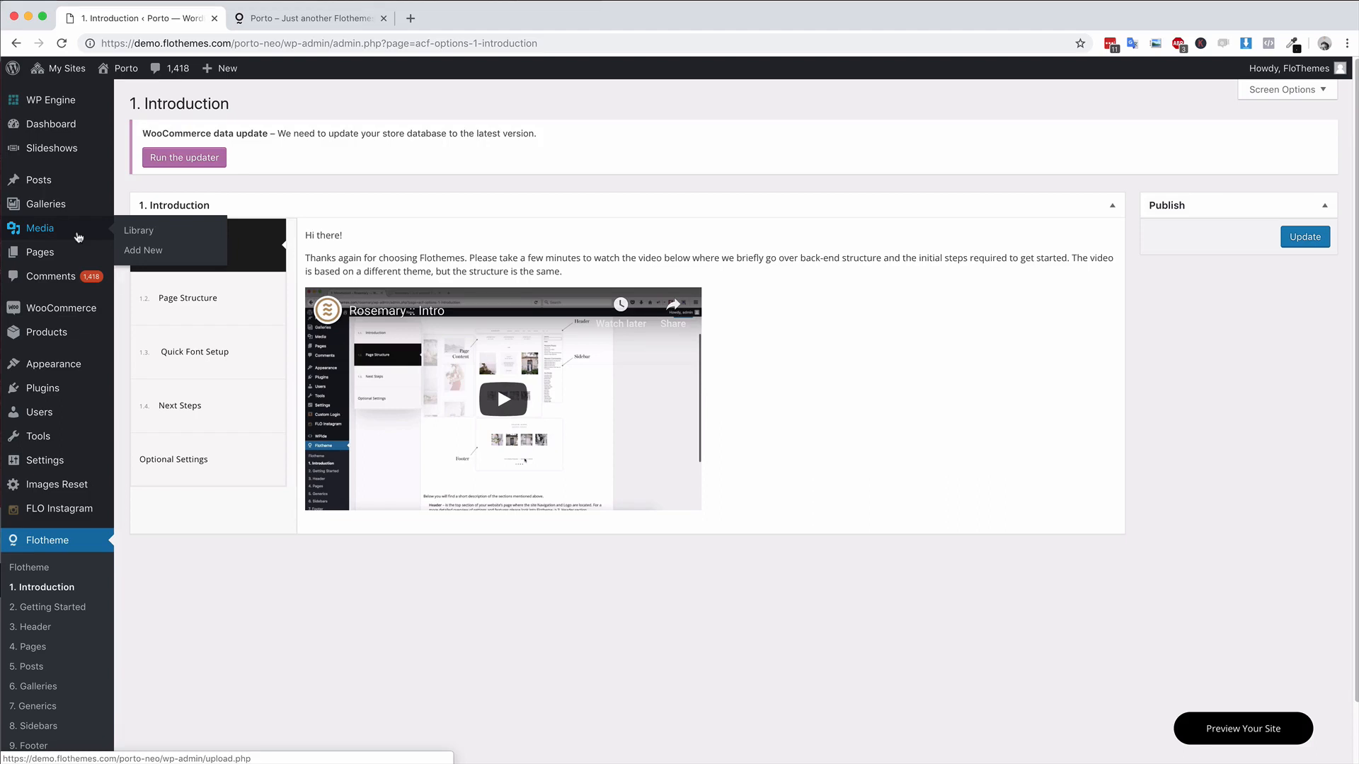
{"action": "mouse_move", "coordinate": [62, 252]}
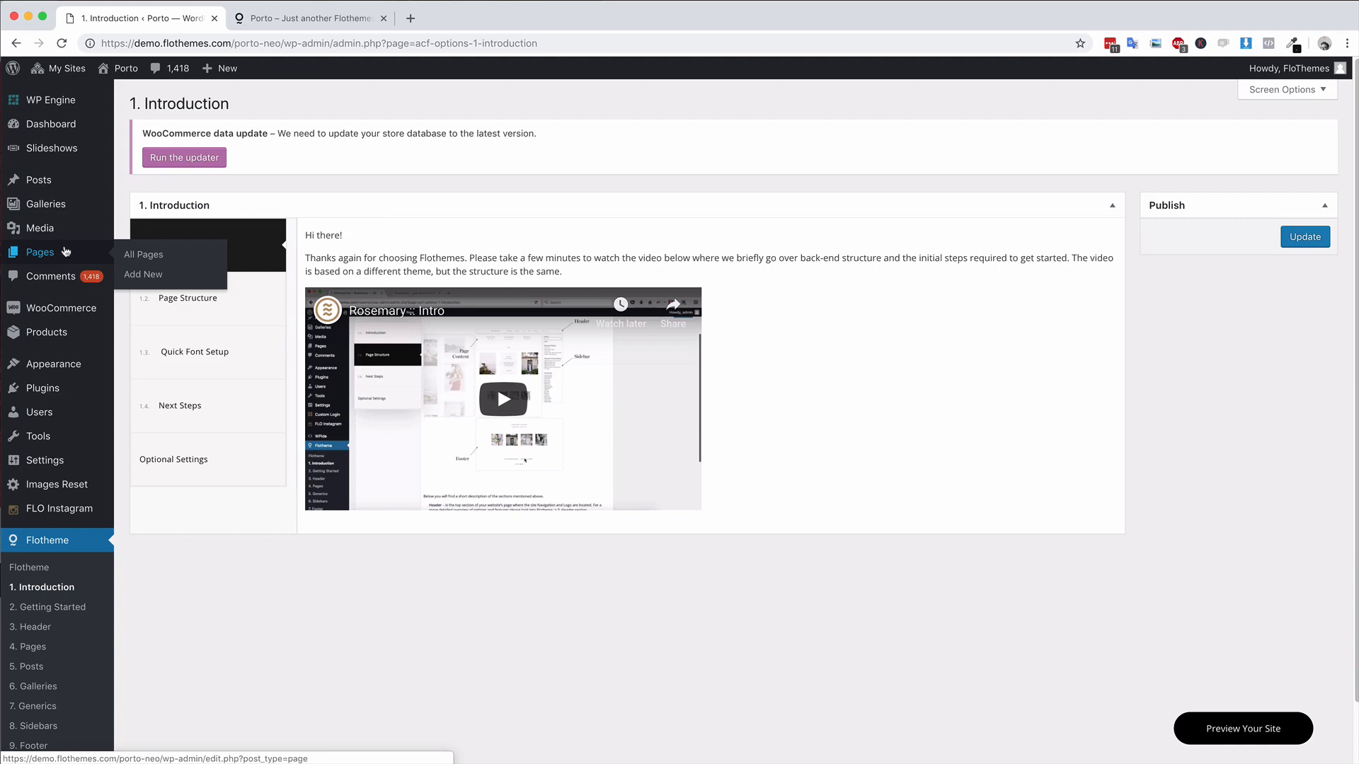
{"action": "mouse_move", "coordinate": [157, 257]}
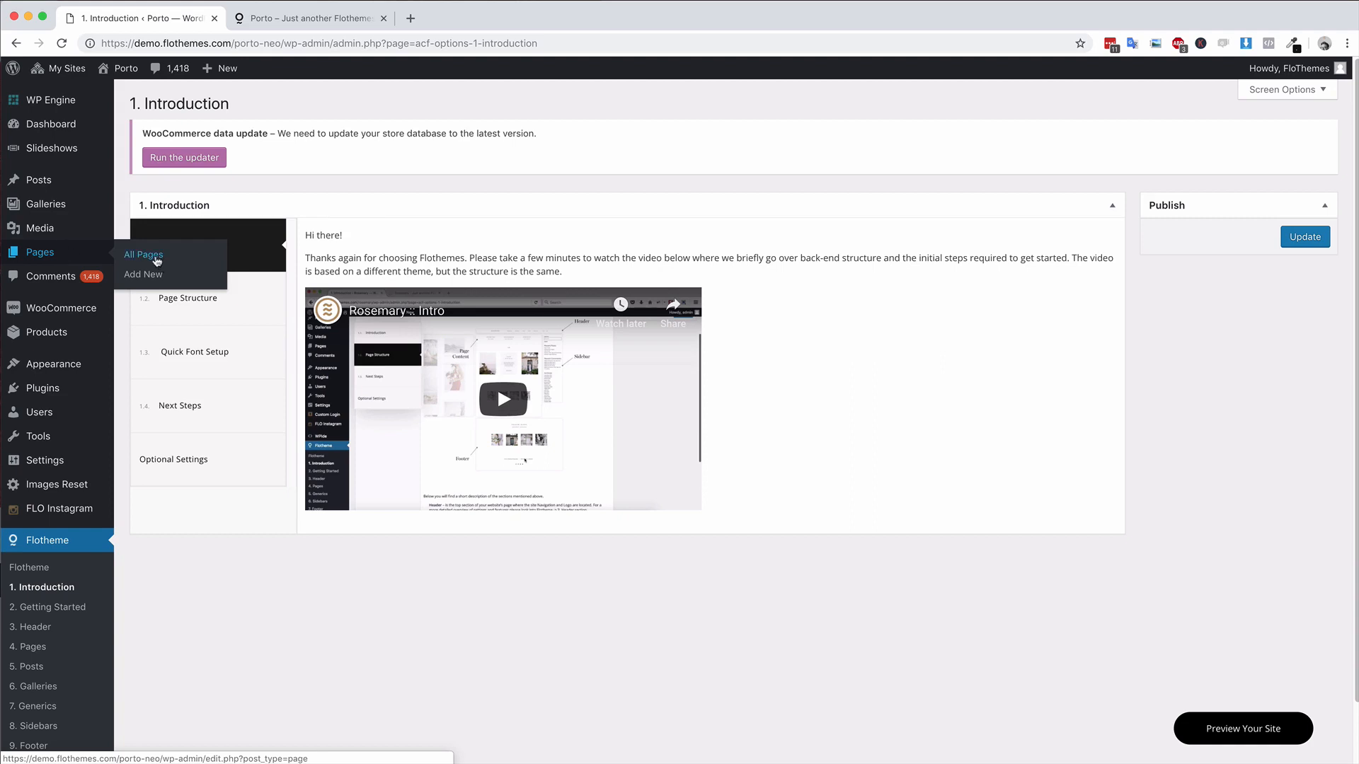
Step: Go to All Pages and pick the About Me page to edit
{"action": "left_click", "coordinate": [143, 254]}
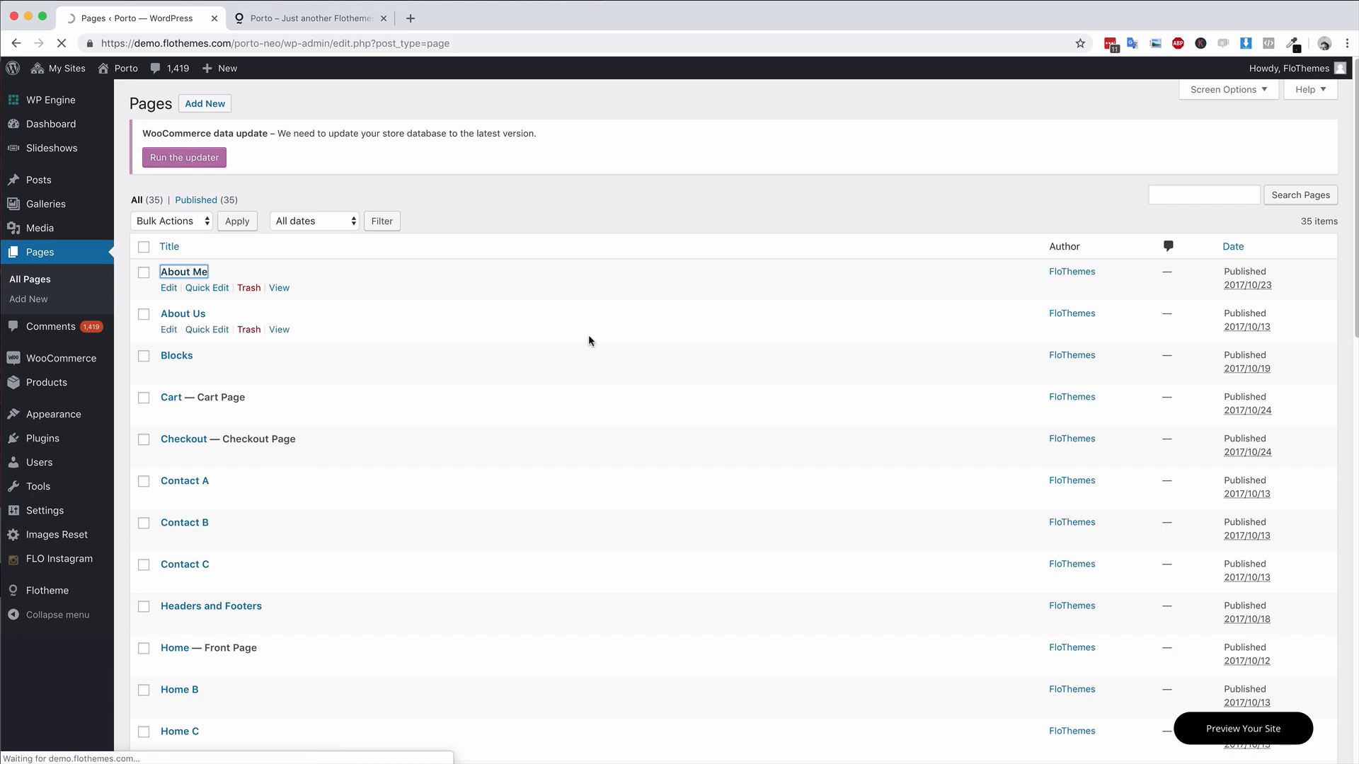
{"action": "left_click", "coordinate": [183, 272]}
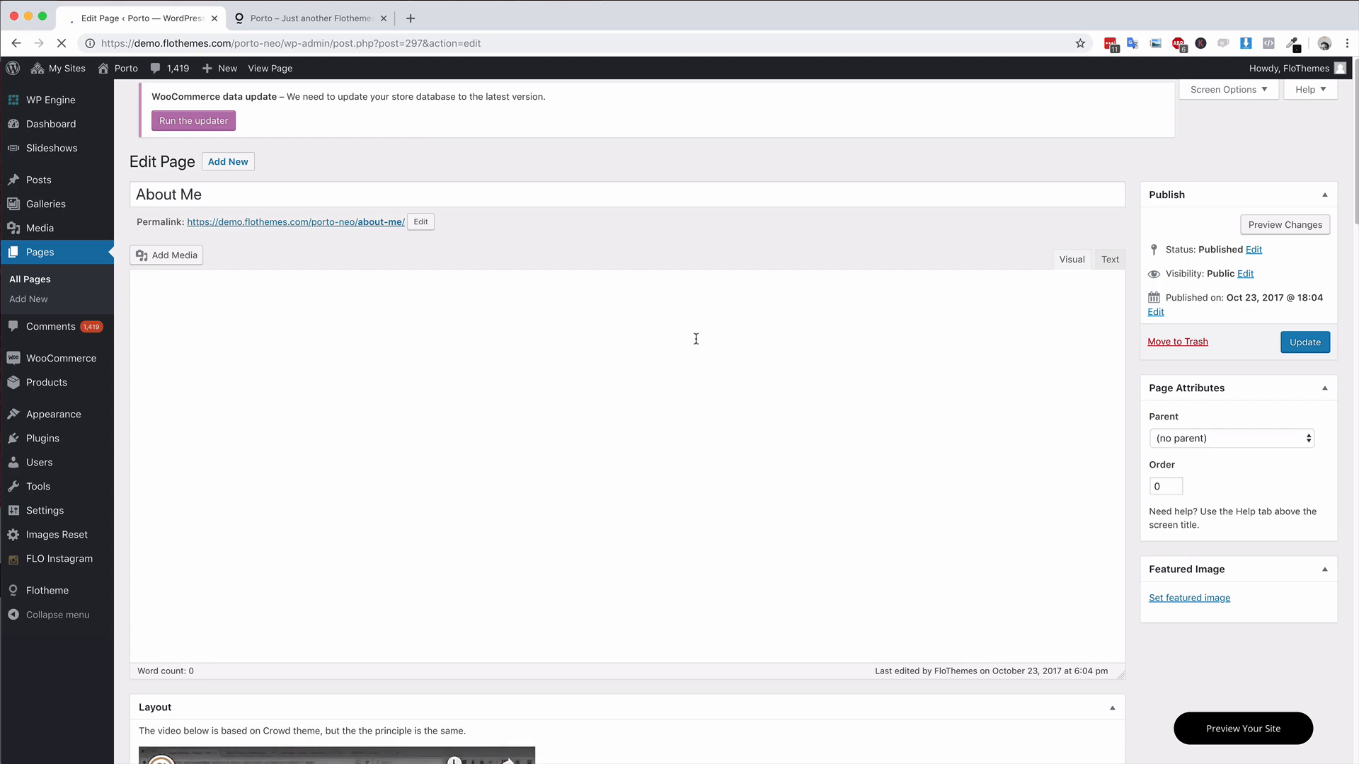
{"action": "scroll", "scroll_direction": "down", "scroll_amount": 3}
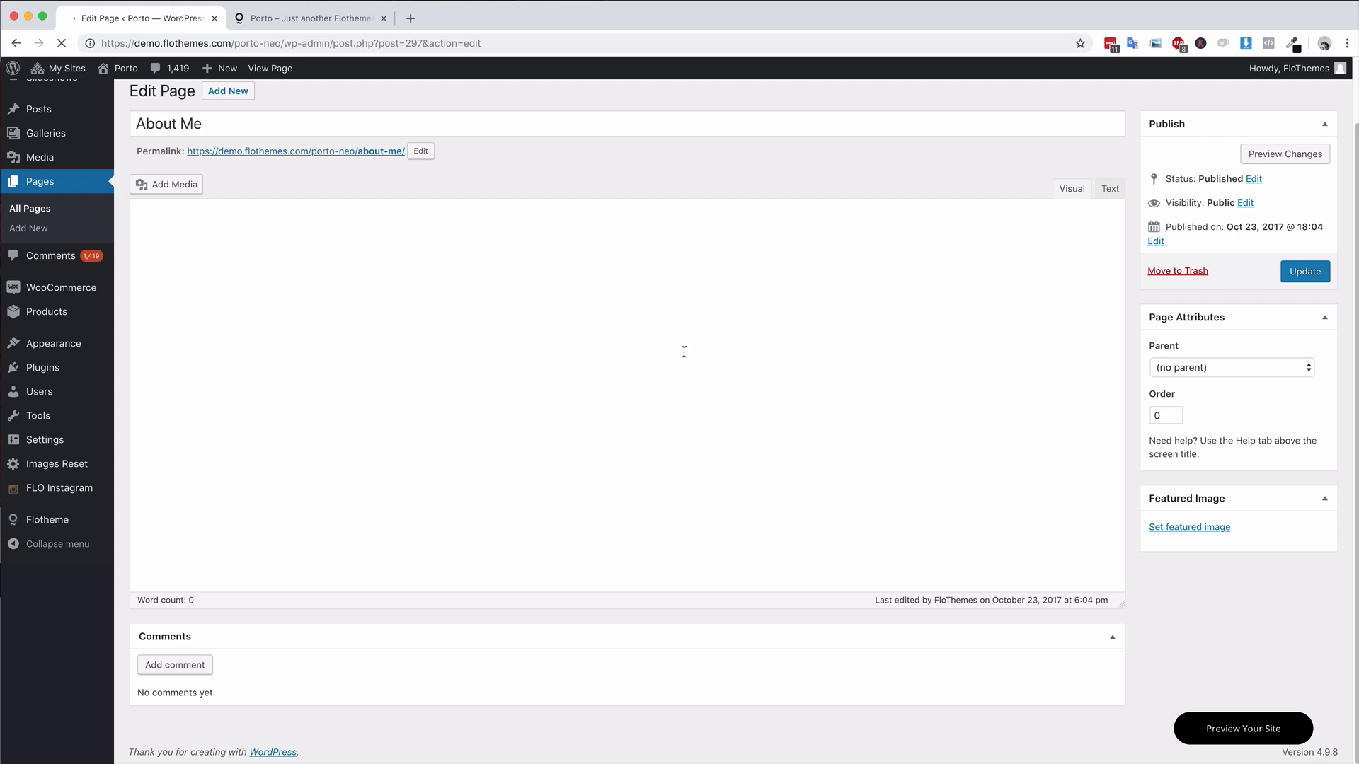
{"action": "scroll", "scroll_direction": "down", "scroll_amount": 3}
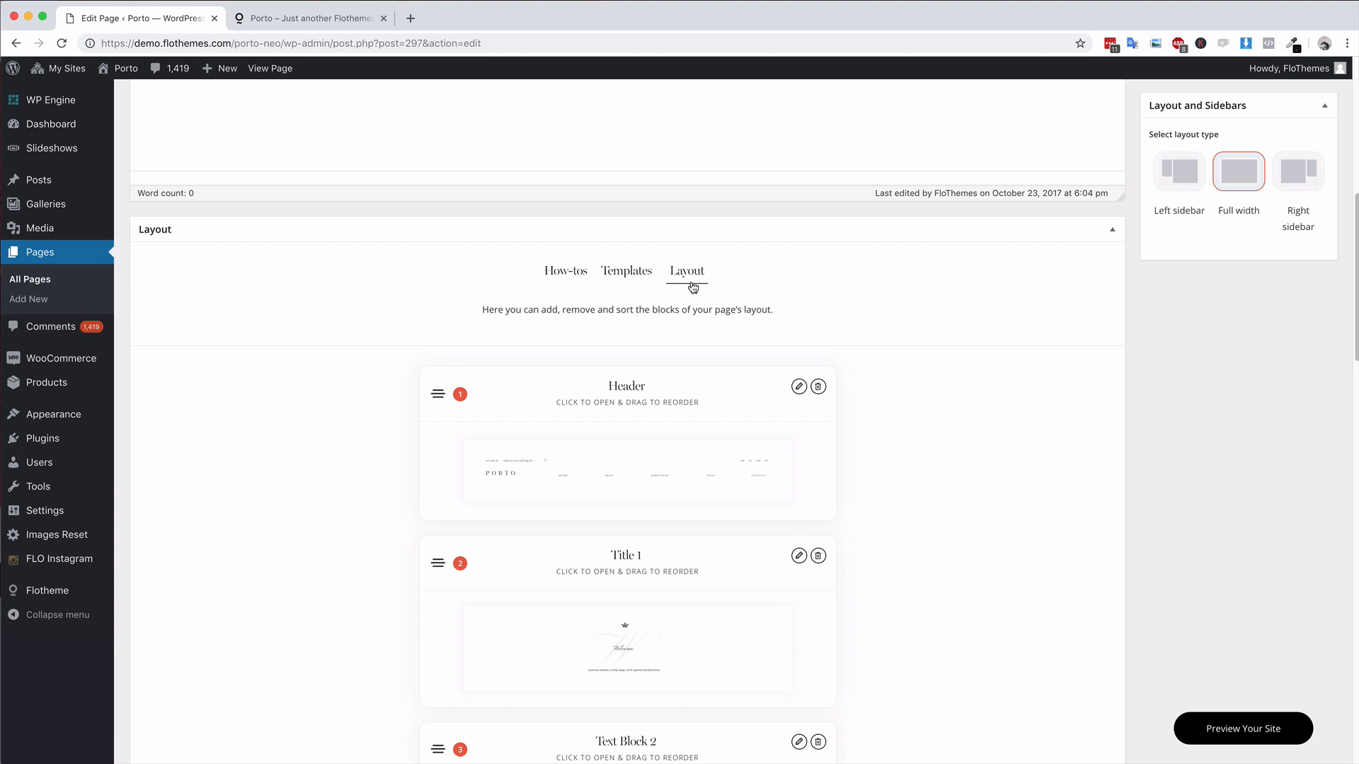
{"action": "scroll", "scroll_direction": "down", "scroll_amount": 3}
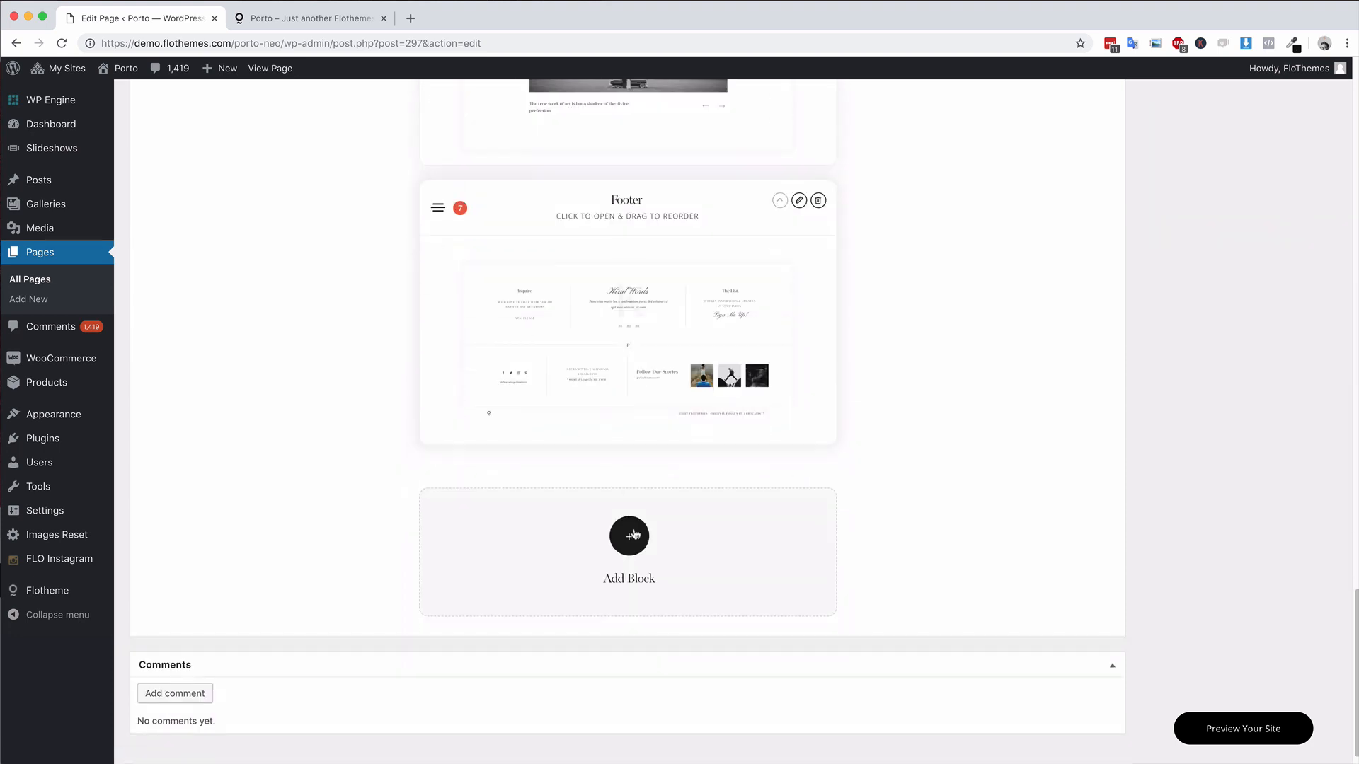
{"action": "left_click", "coordinate": [629, 537]}
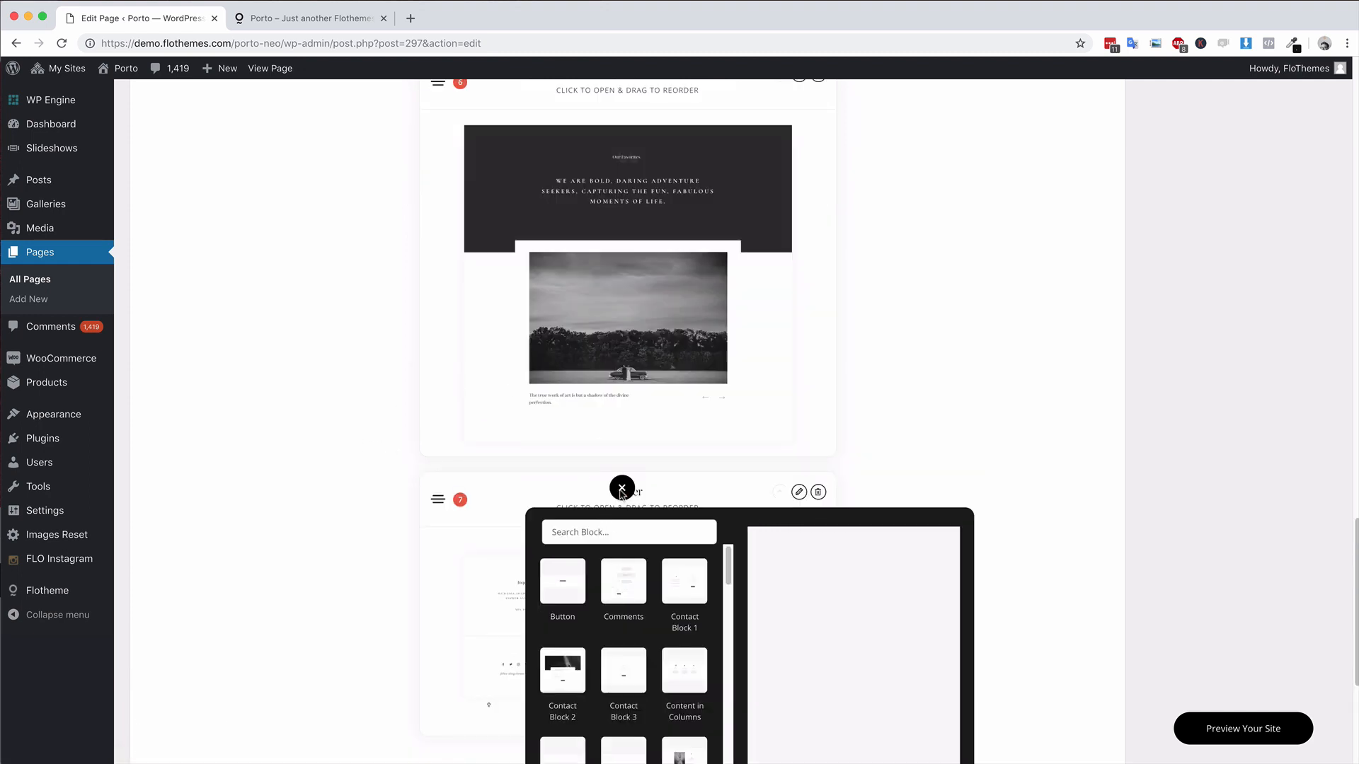
{"action": "left_click", "coordinate": [622, 488]}
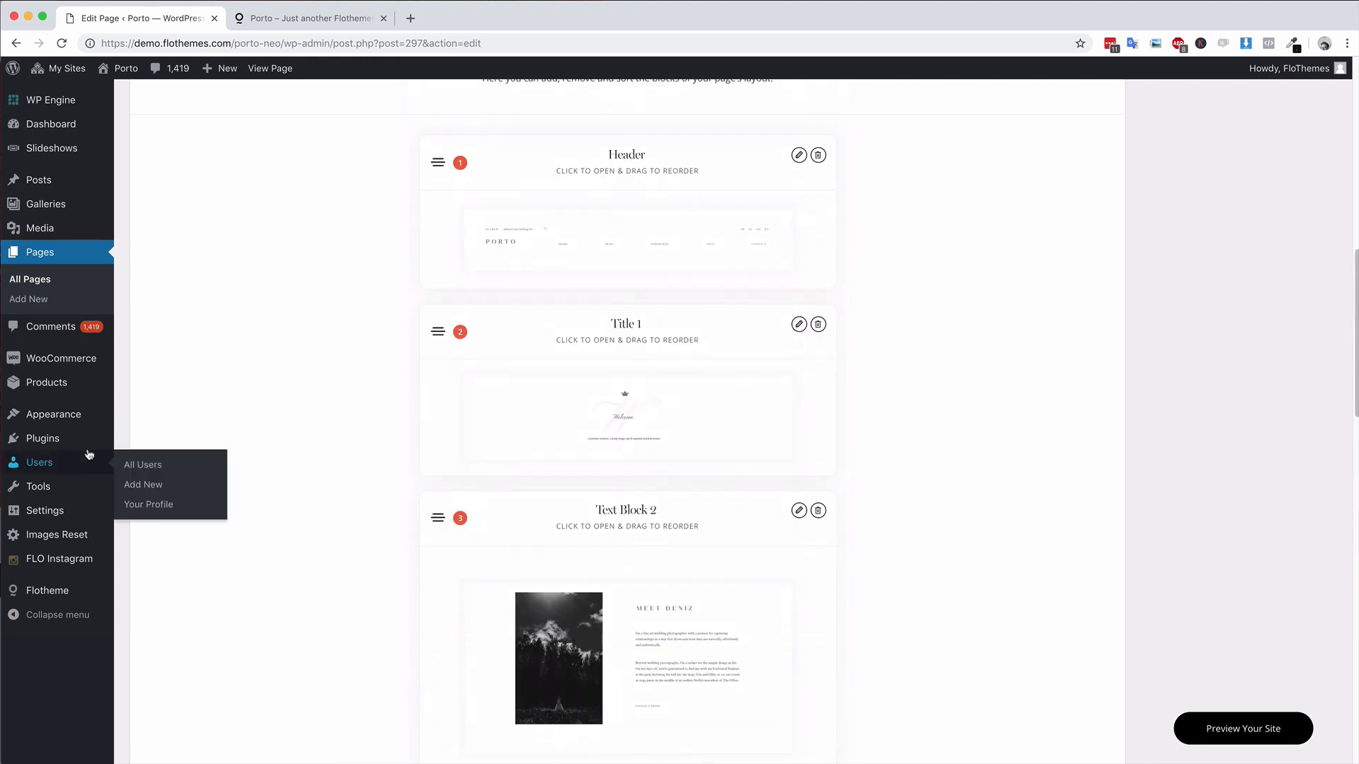
{"action": "mouse_move", "coordinate": [131, 399]}
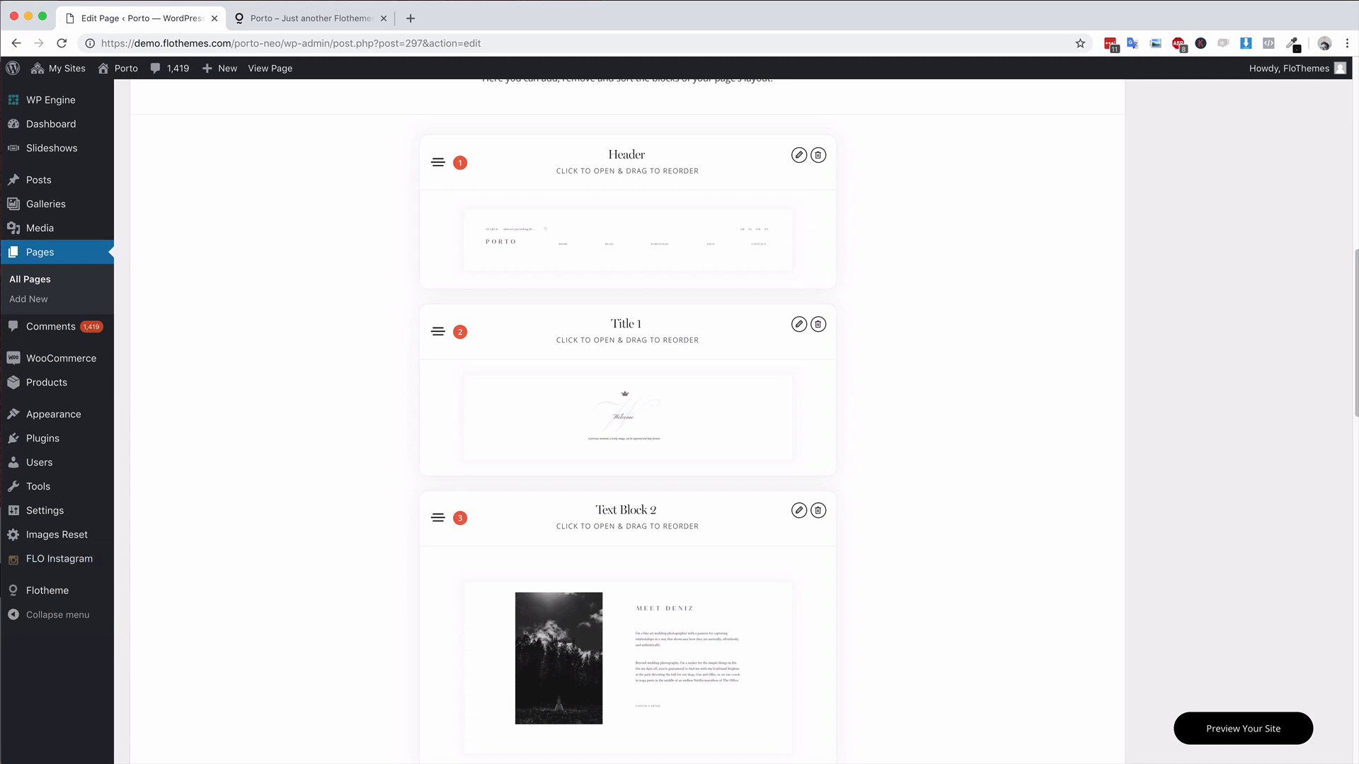
Step: Show the Flotheme settings overview with its ten sections, Introduction through Style
{"action": "left_click", "coordinate": [47, 590]}
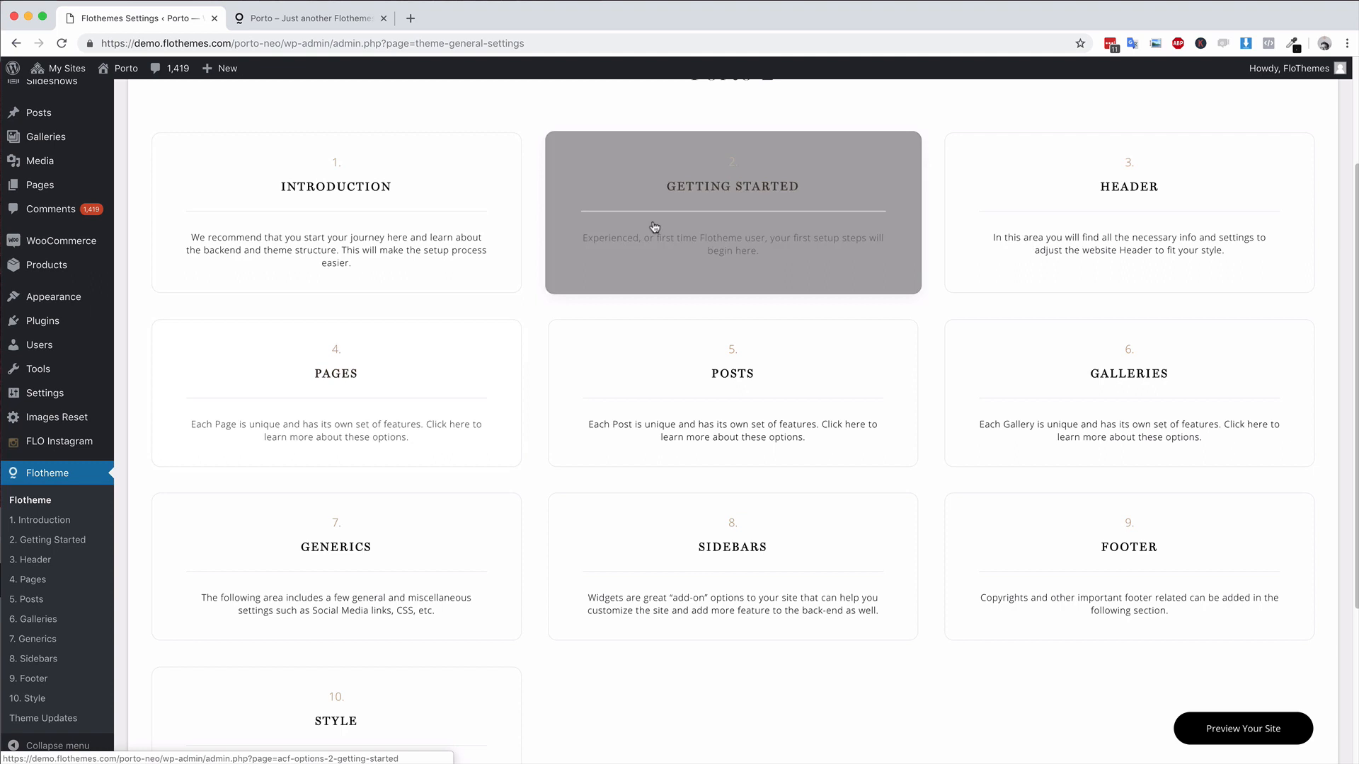
{"action": "mouse_move", "coordinate": [545, 372]}
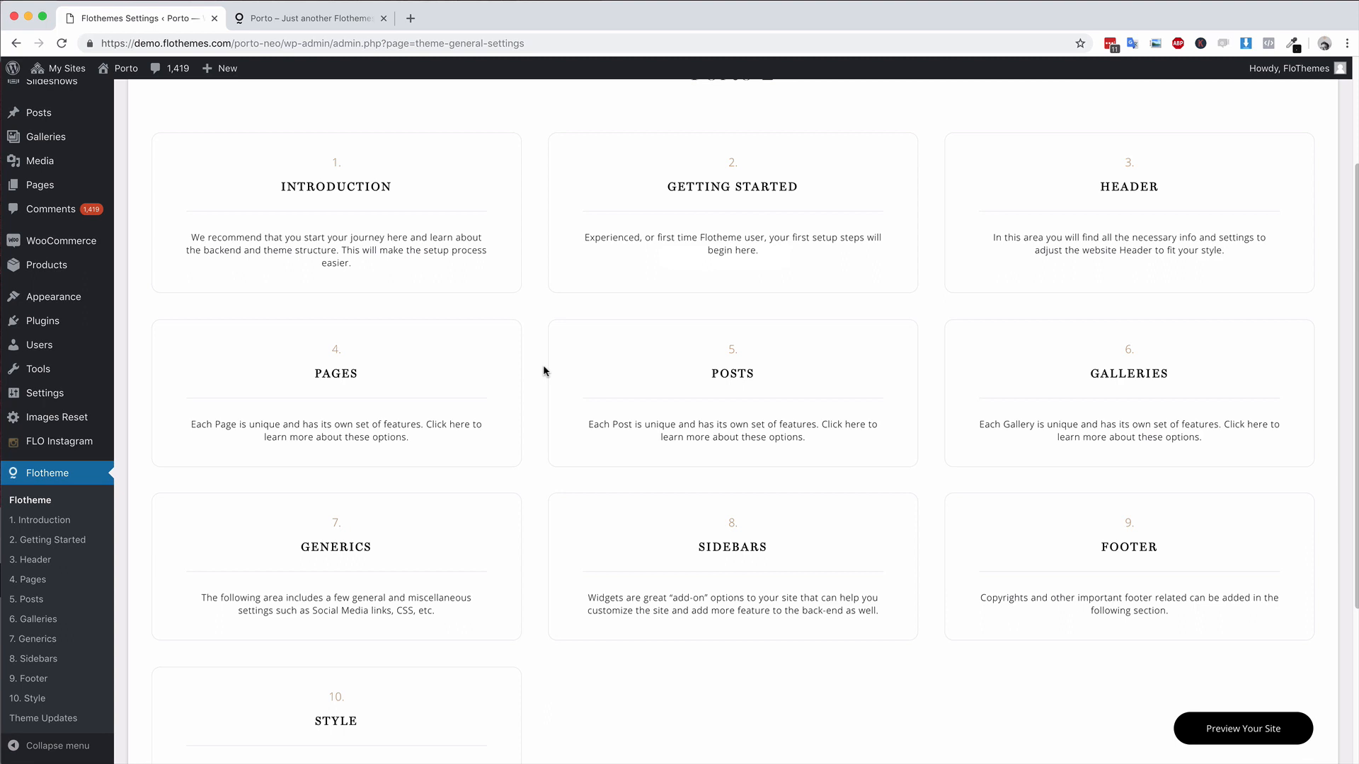
{"action": "mouse_move", "coordinate": [1024, 194]}
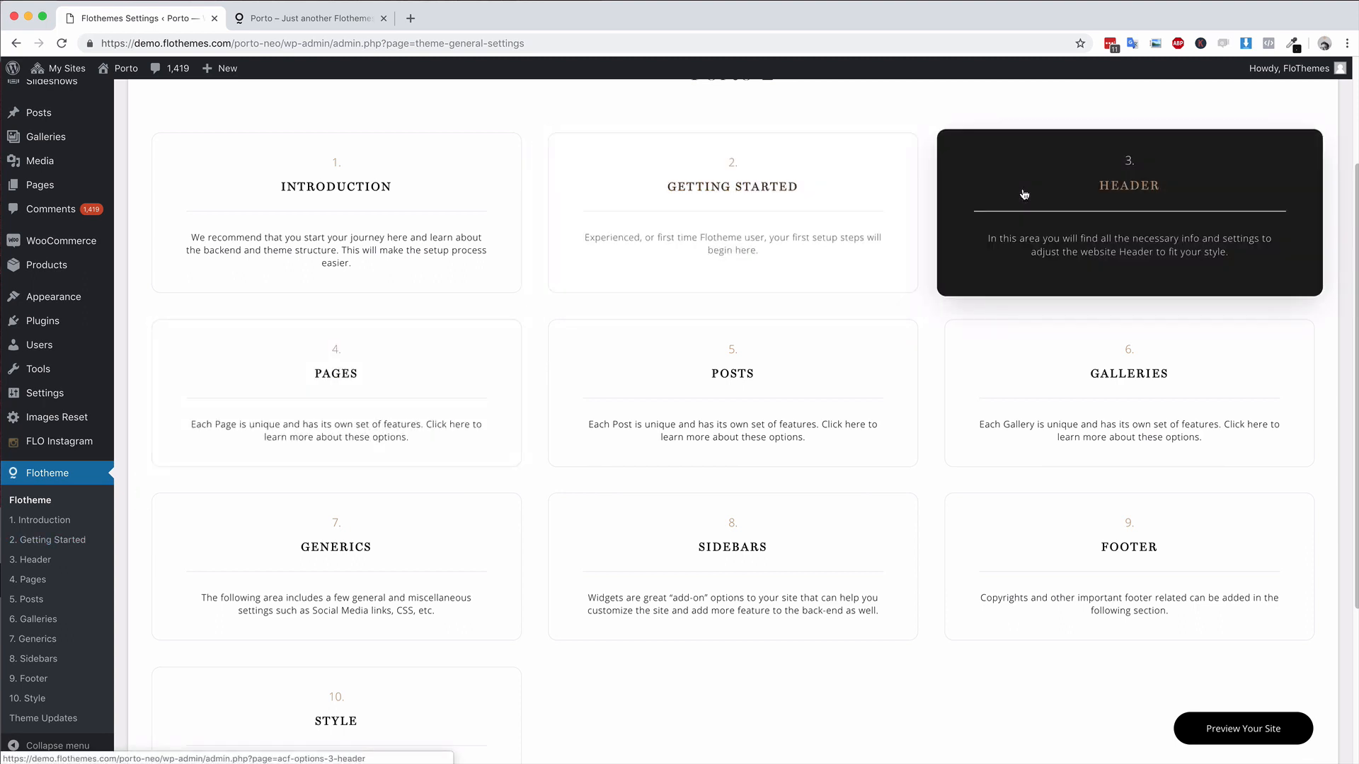
{"action": "mouse_move", "coordinate": [412, 370]}
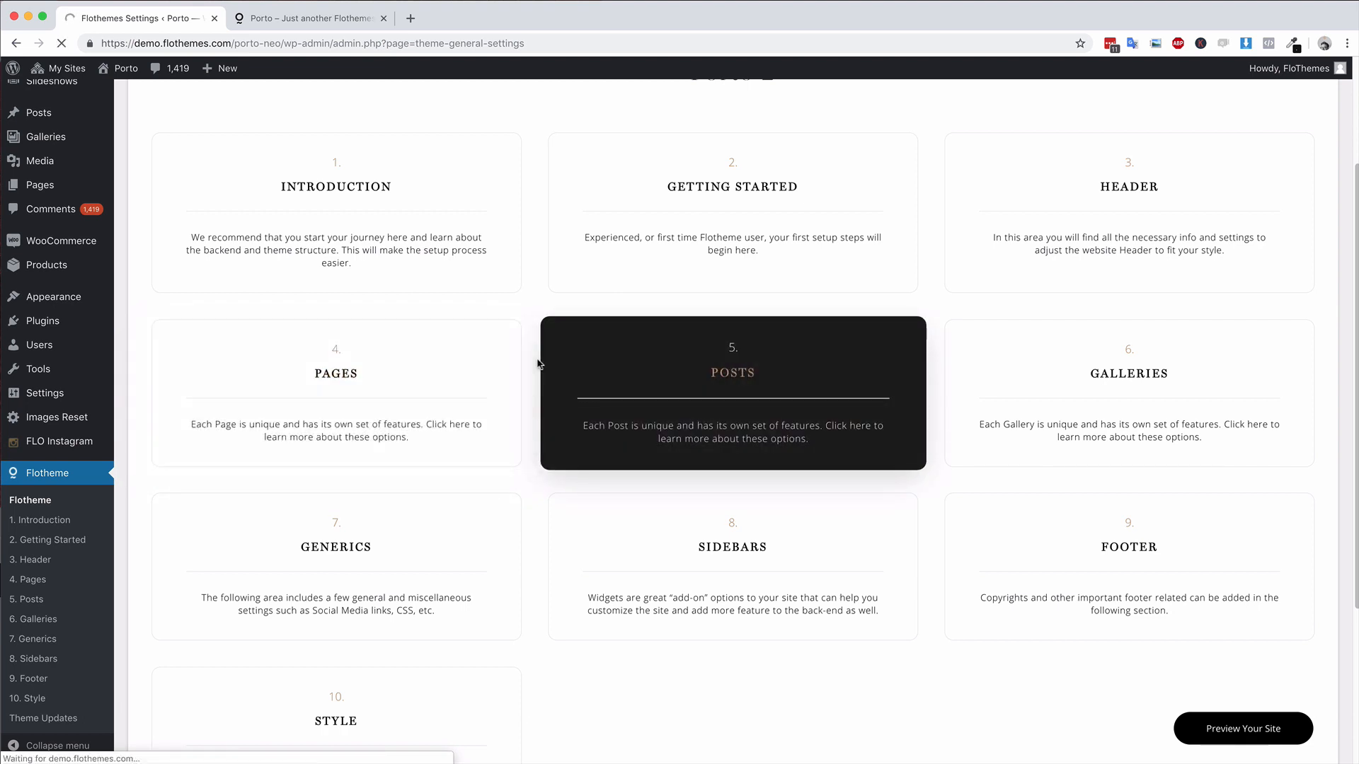
Step: Open Posts settings, check the How-tos video, then view Global Layout blocks Header to Item Content
{"action": "left_click", "coordinate": [732, 395]}
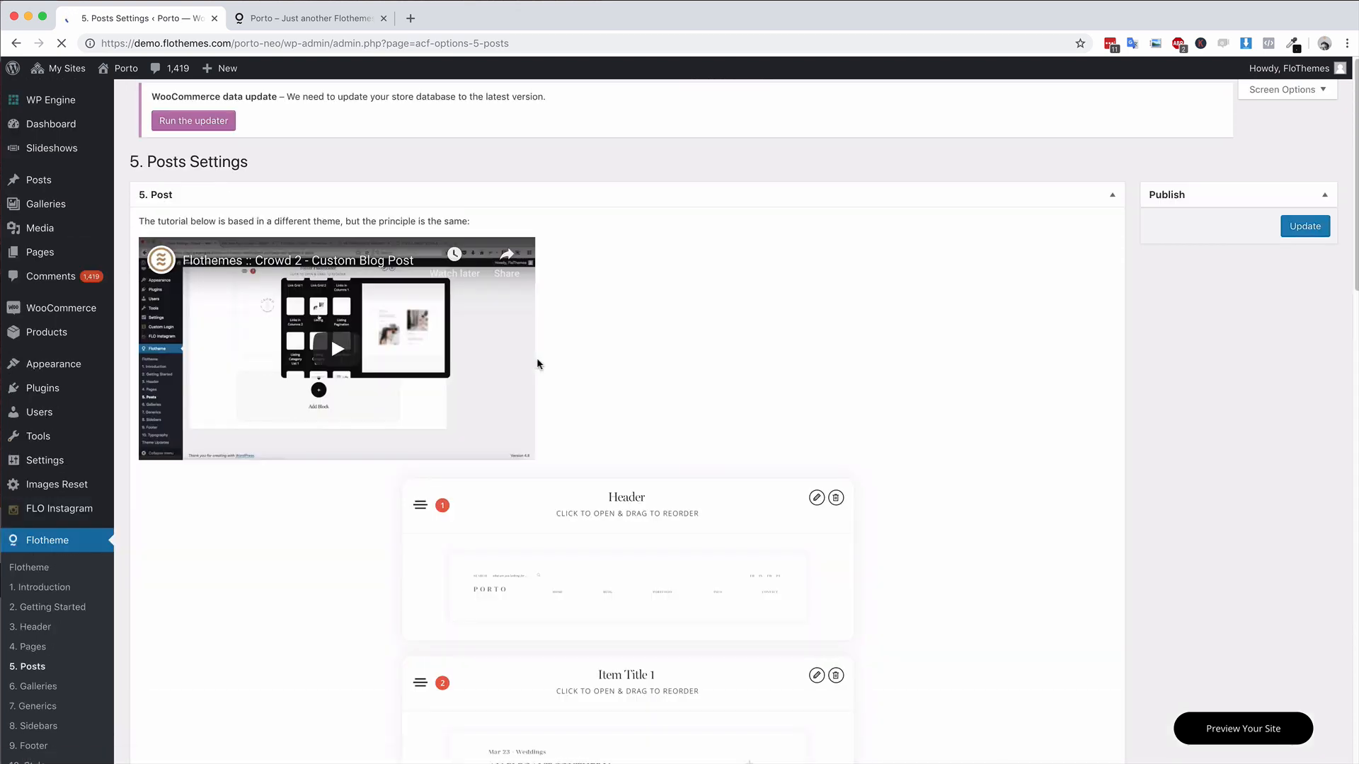
{"action": "mouse_move", "coordinate": [282, 351]}
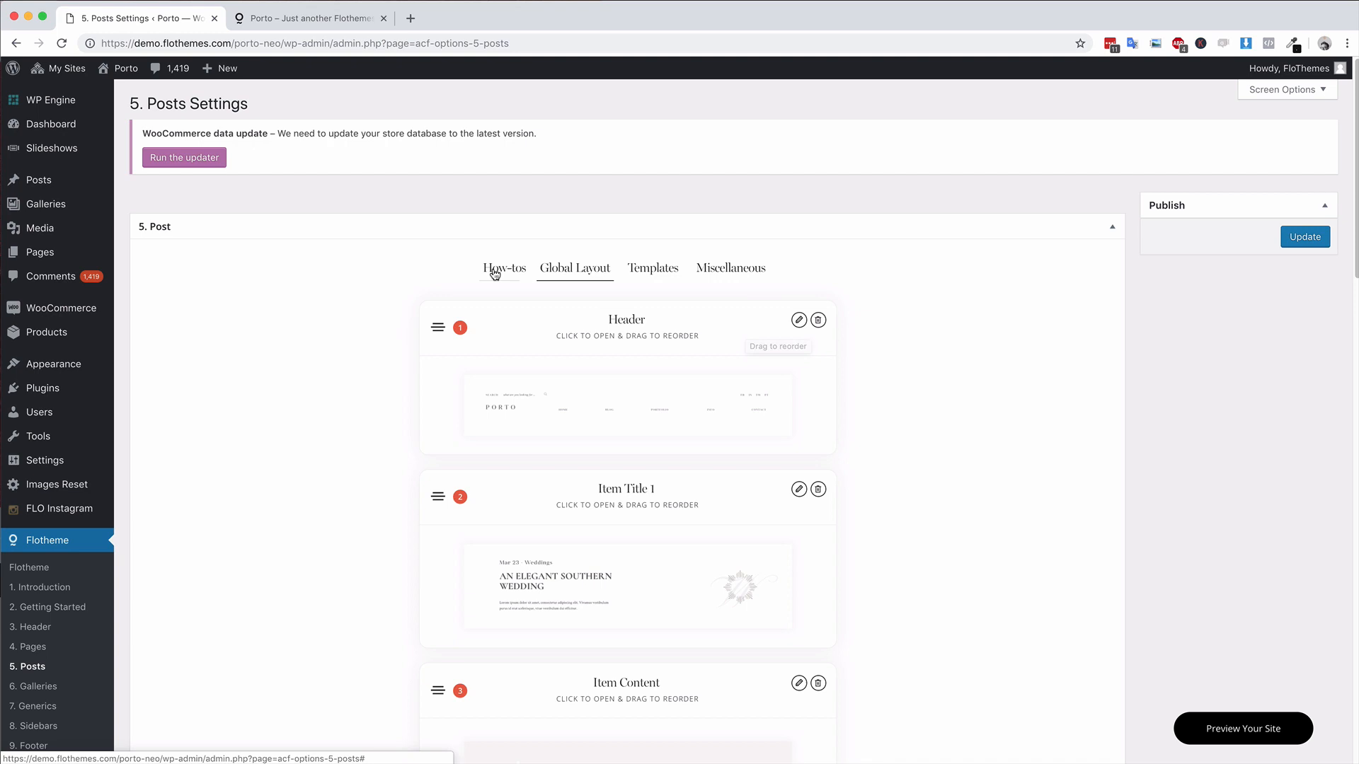
{"action": "left_click", "coordinate": [504, 268]}
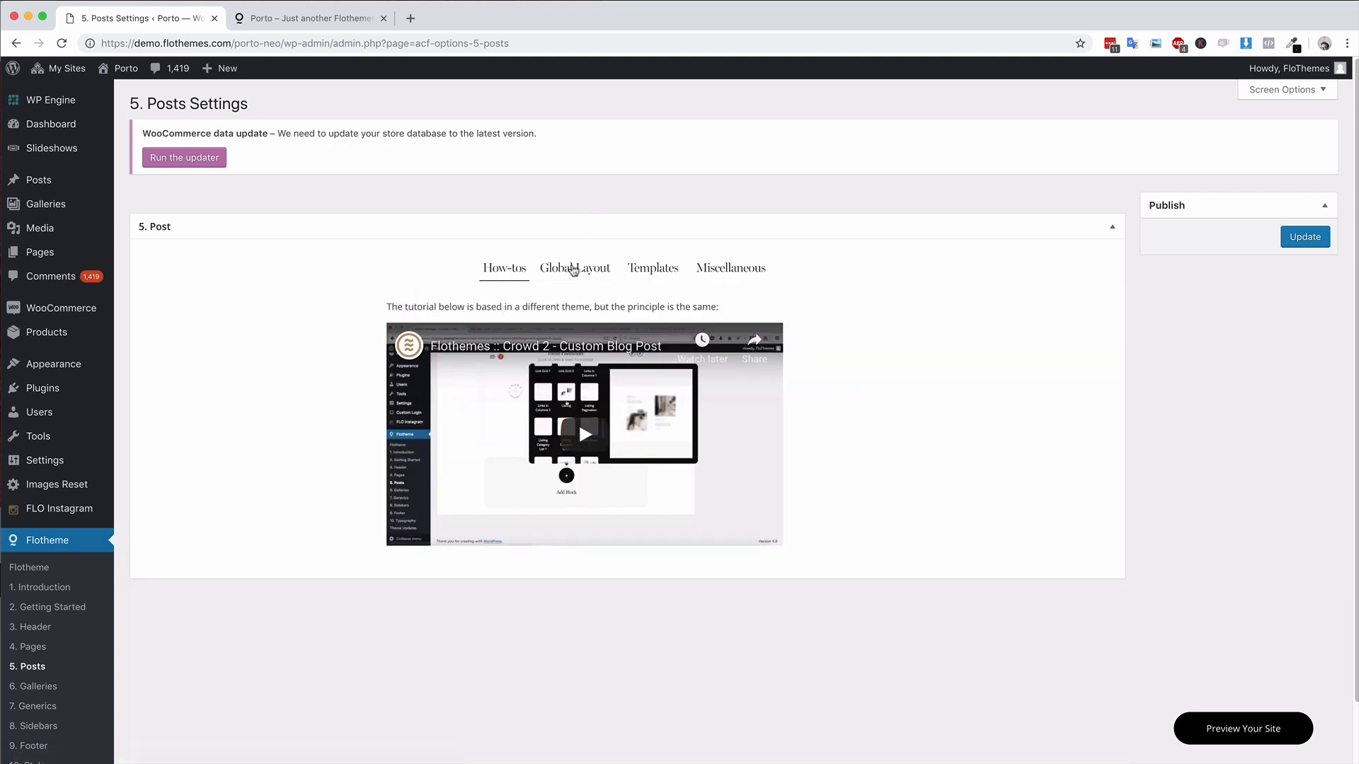
{"action": "left_click", "coordinate": [575, 268]}
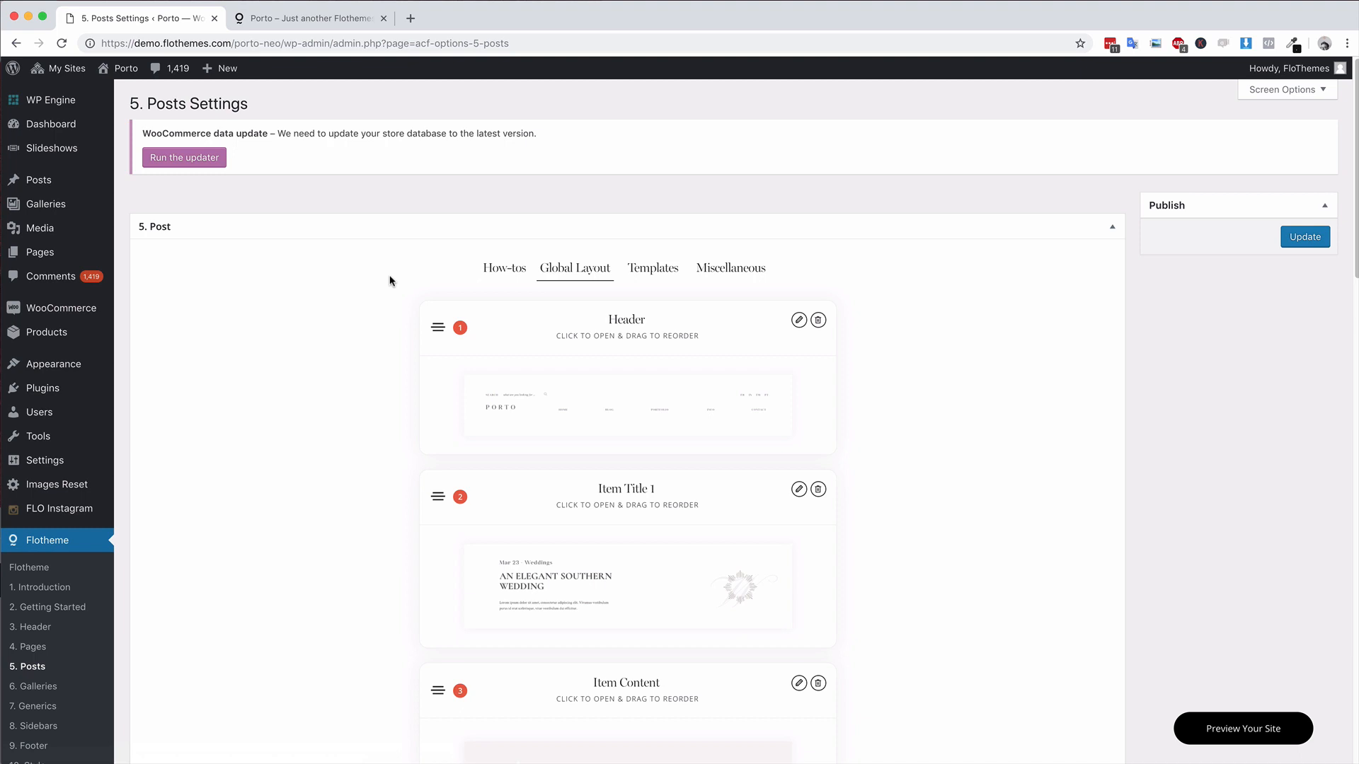
{"action": "scroll", "scroll_direction": "down", "scroll_amount": 3}
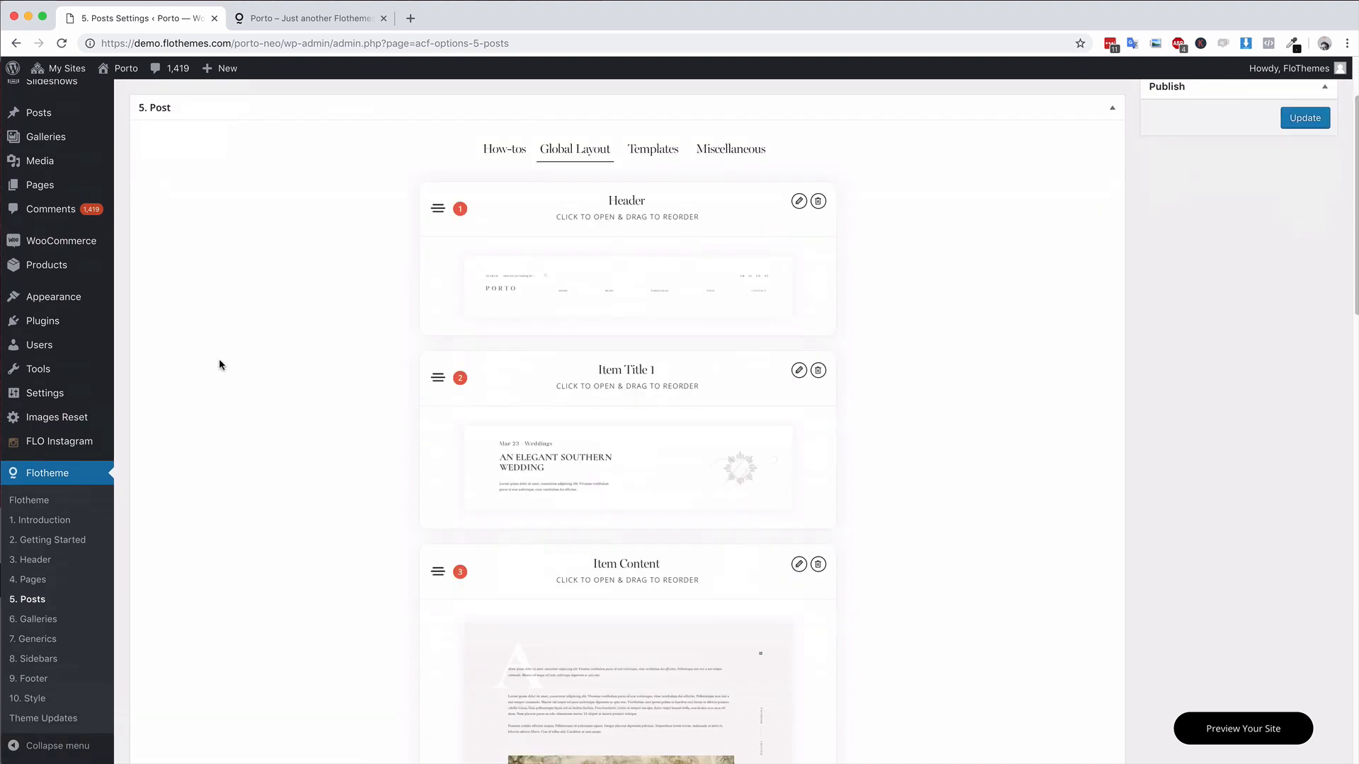